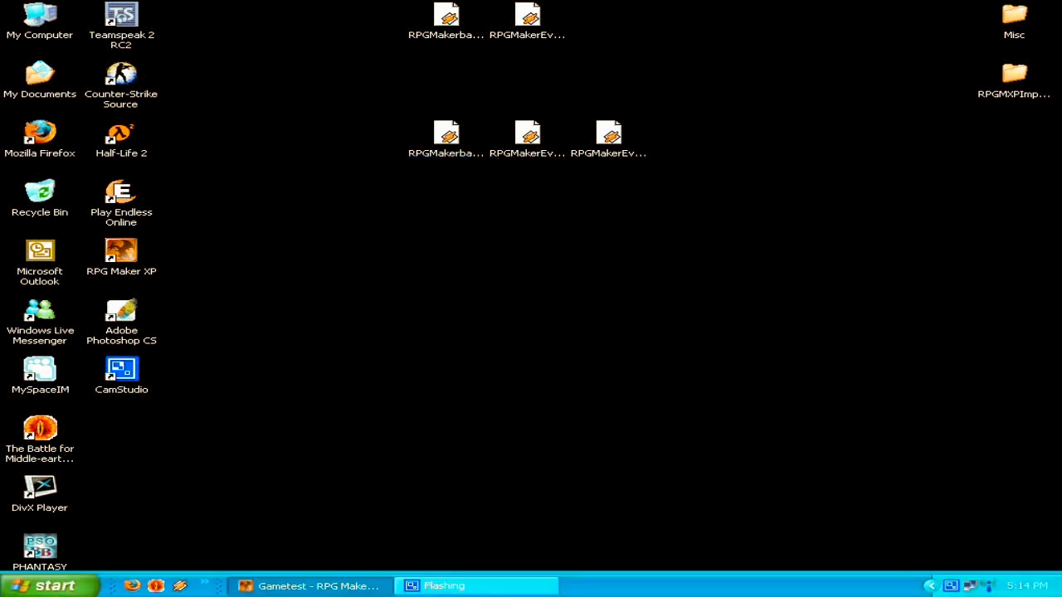
Step: Restore the Gametest window, minimize it, and restore it again to show MAP001
{"action": "left_click", "coordinate": [311, 586]}
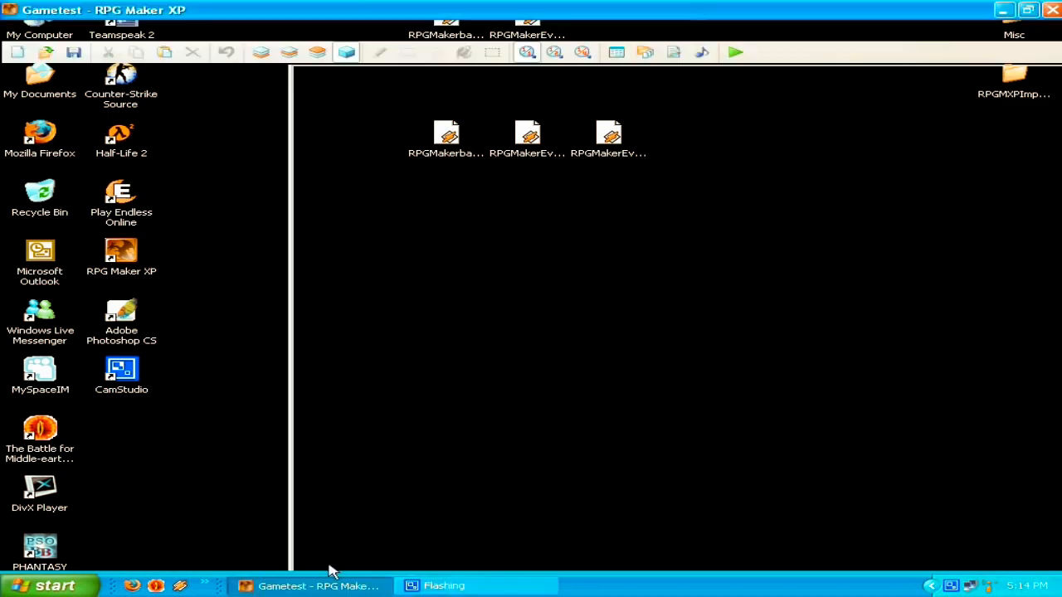
{"action": "left_click", "coordinate": [316, 585]}
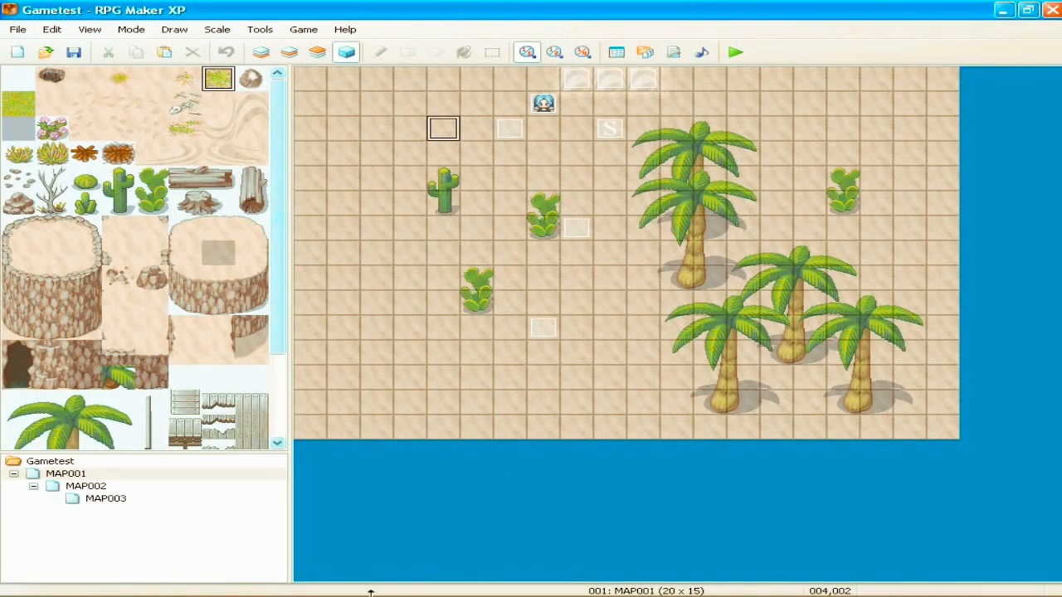
{"action": "left_click", "coordinate": [1003, 10]}
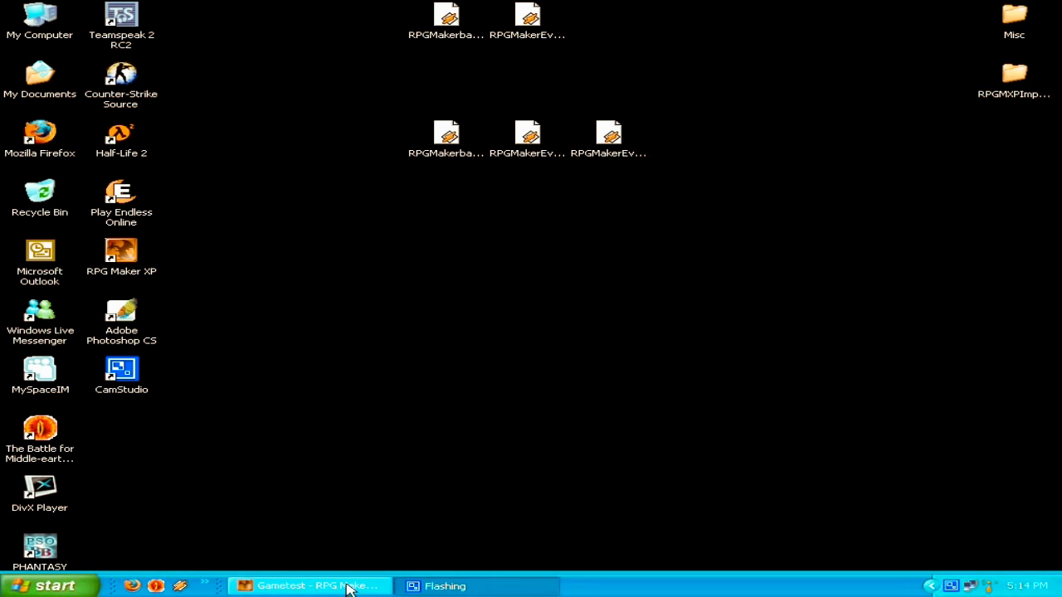
{"action": "left_click", "coordinate": [313, 586]}
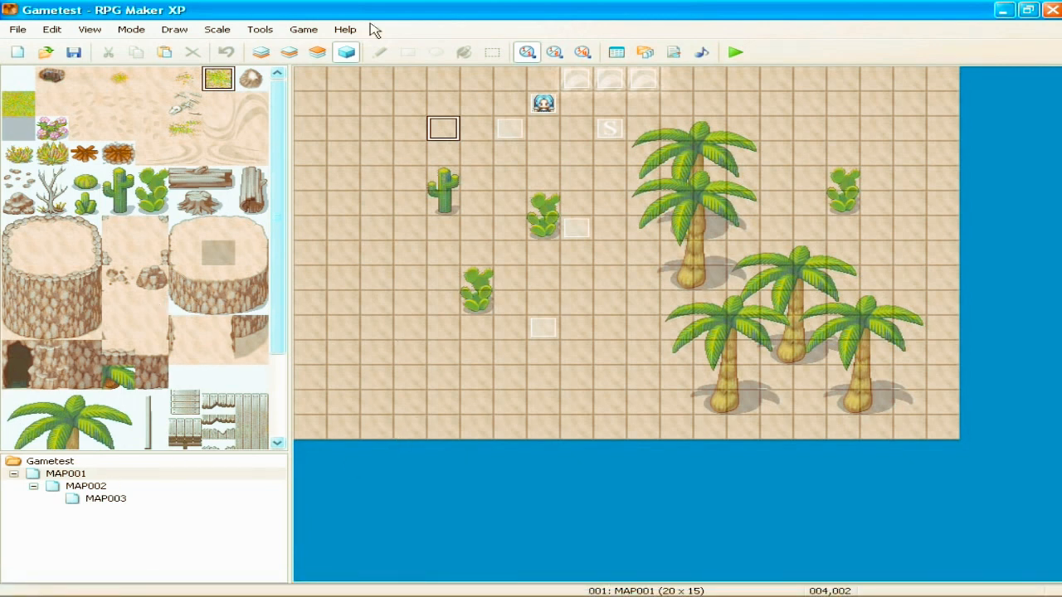
{"action": "mouse_move", "coordinate": [625, 506]}
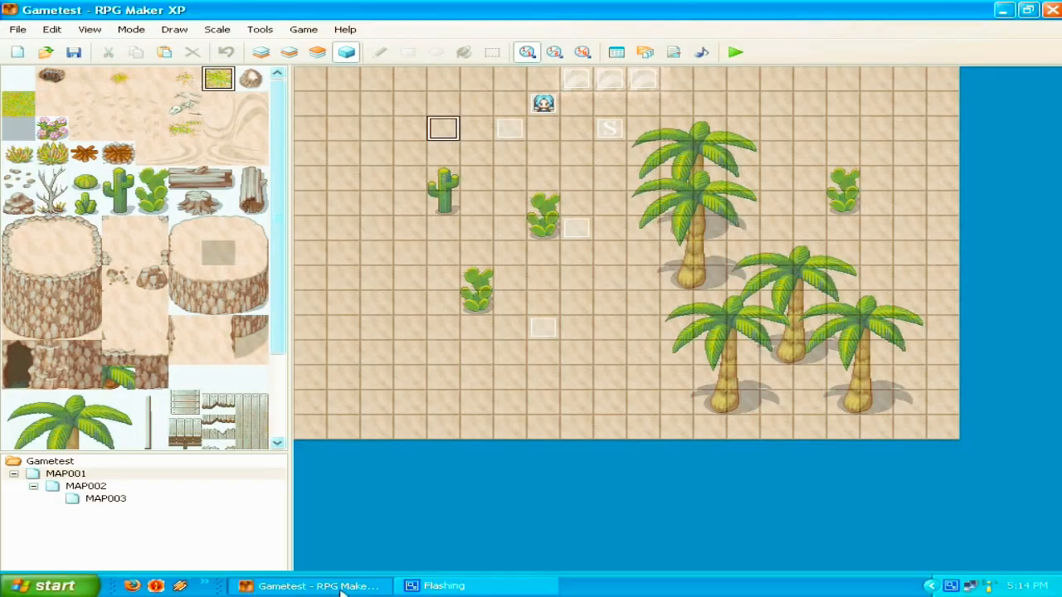
{"action": "mouse_move", "coordinate": [428, 529]}
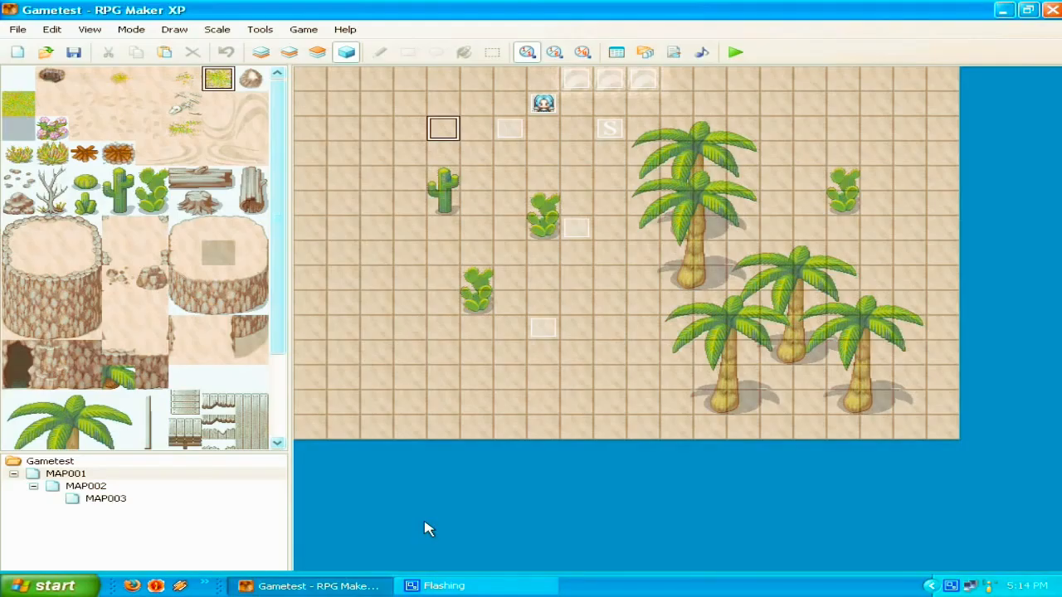
{"action": "mouse_move", "coordinate": [434, 459]}
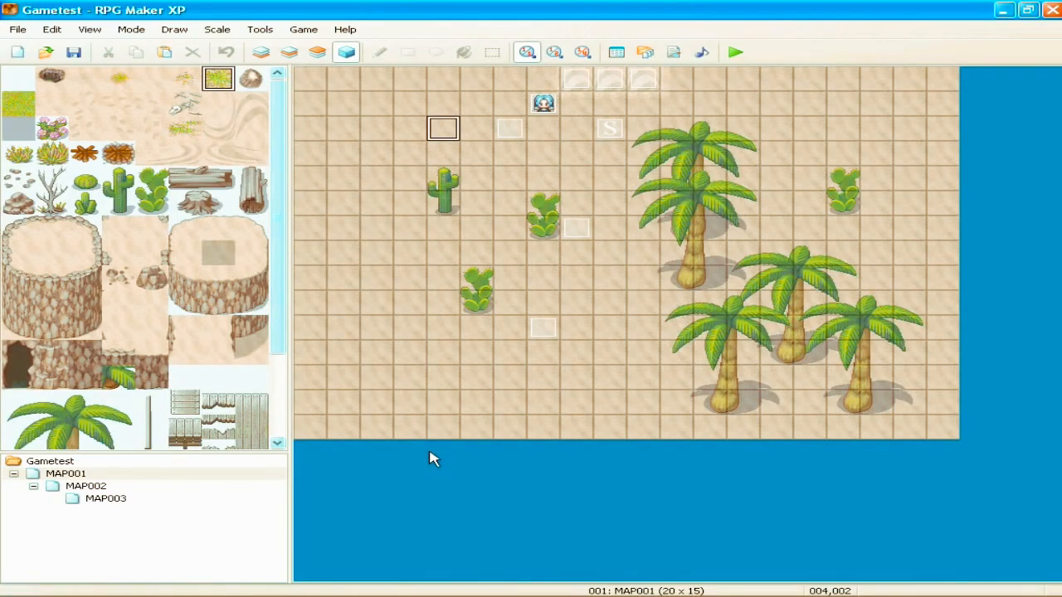
{"action": "mouse_move", "coordinate": [415, 178]}
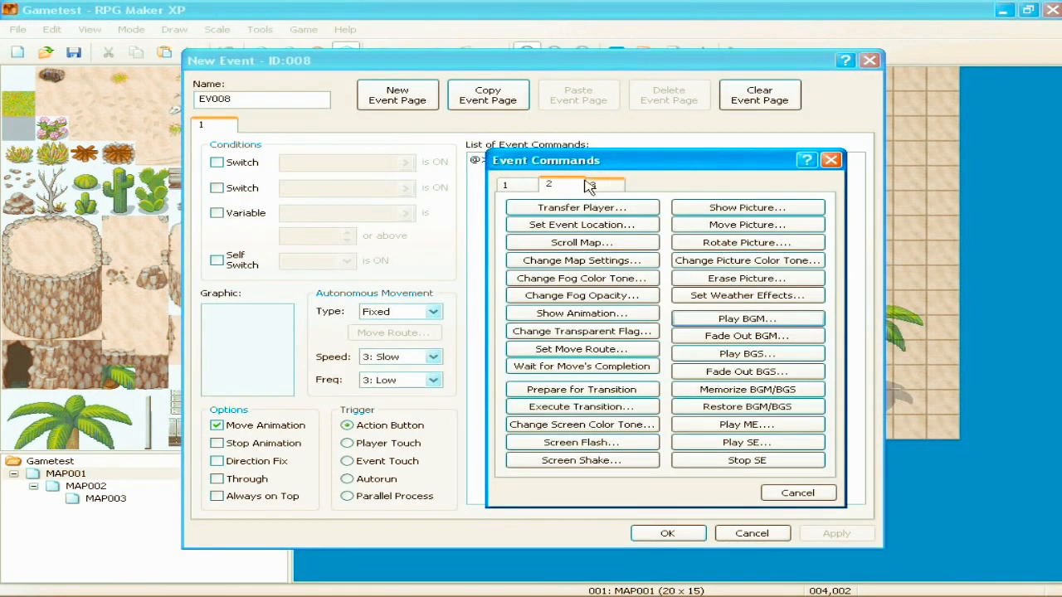
Step: Open Battle Processing from event-command page 3, browse the troop list, then cancel
{"action": "left_click", "coordinate": [606, 184]}
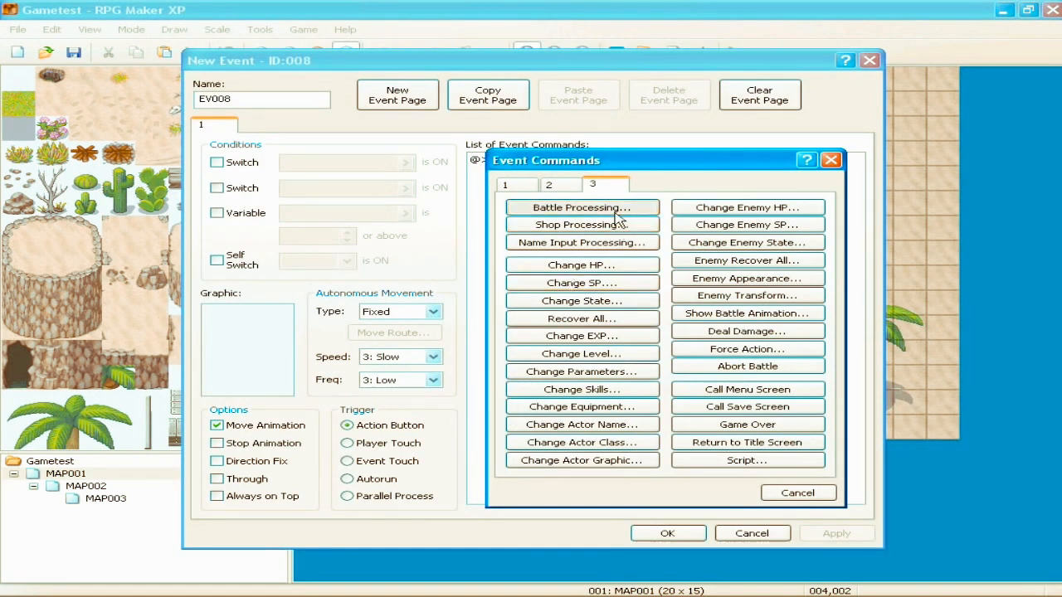
{"action": "left_click", "coordinate": [581, 207]}
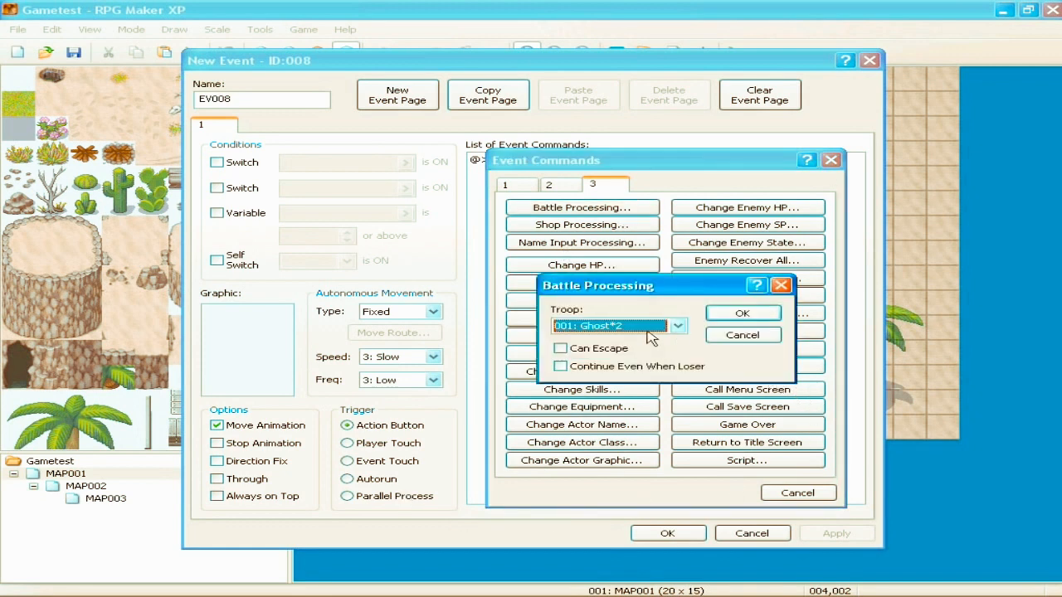
{"action": "left_click", "coordinate": [677, 325]}
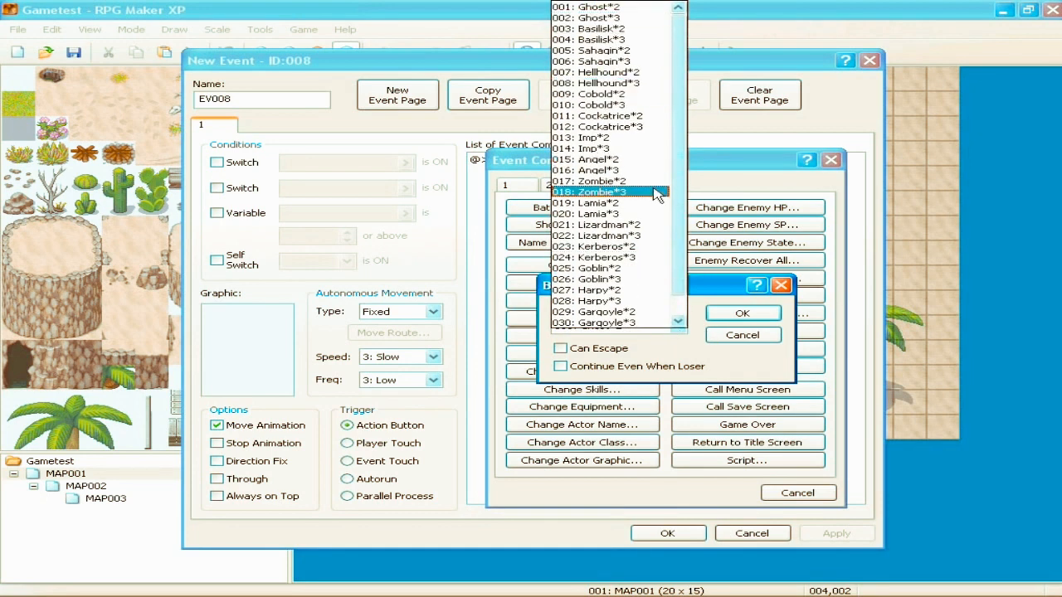
{"action": "left_click", "coordinate": [610, 93]}
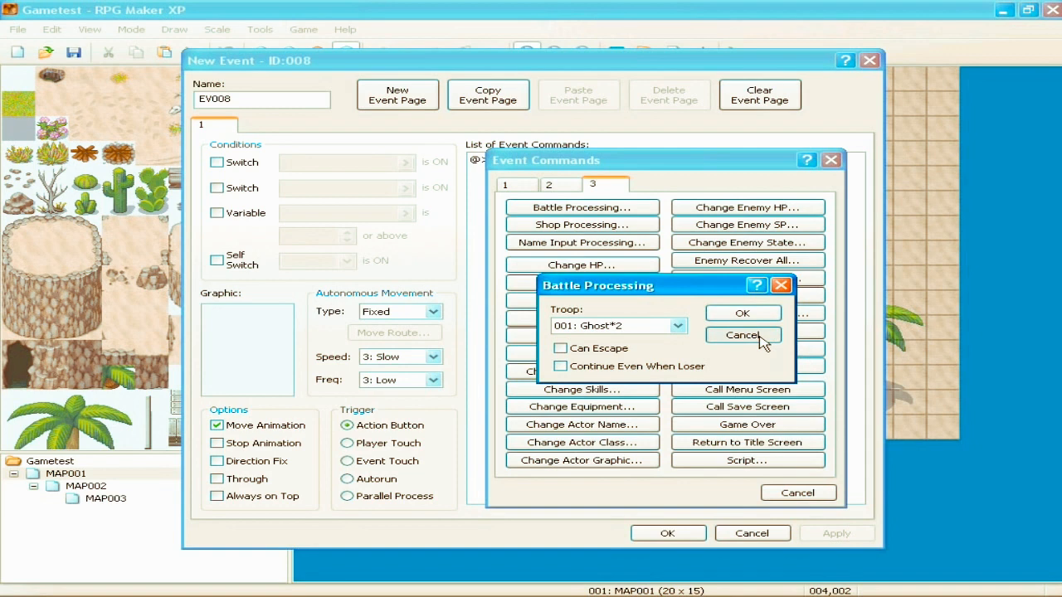
{"action": "left_click", "coordinate": [742, 335]}
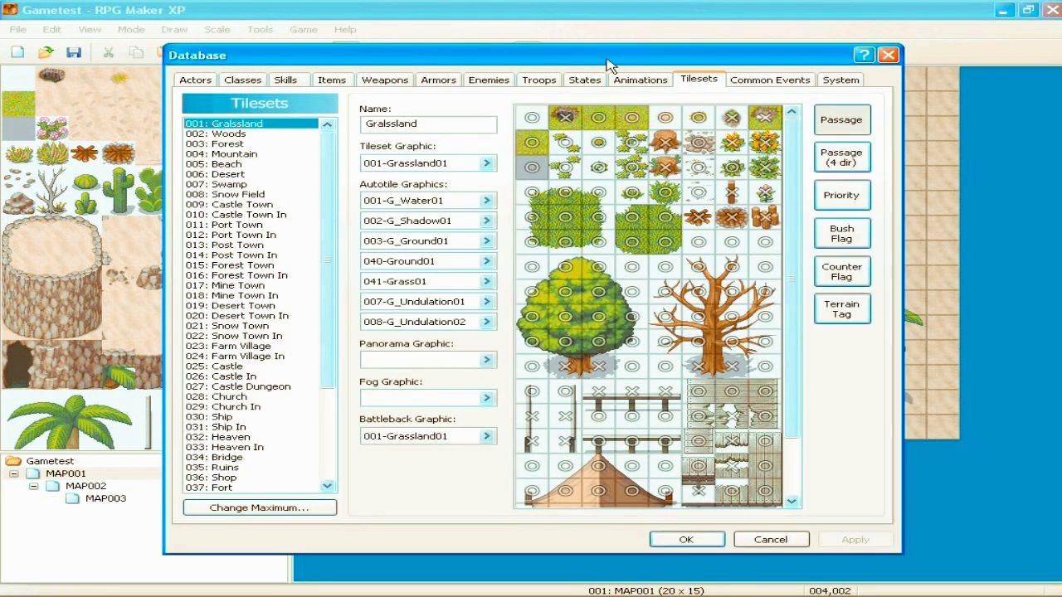
Step: Browse the Kraken, Diabolos and Seraphim enemies, then preview the Cockatrice*2 and Kerberos*2 troops
{"action": "left_click", "coordinate": [488, 80]}
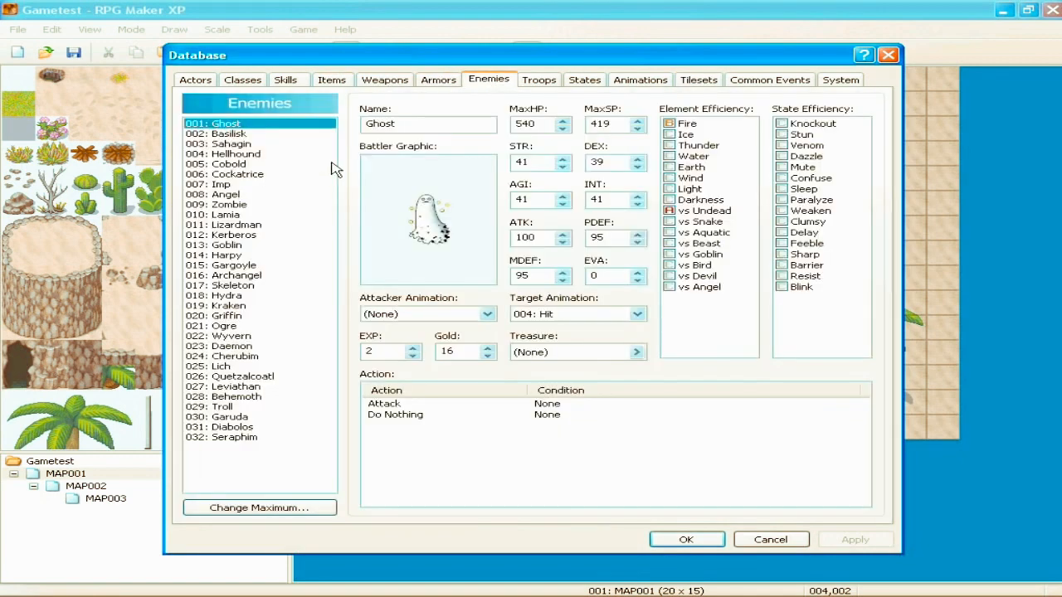
{"action": "left_click", "coordinate": [228, 305]}
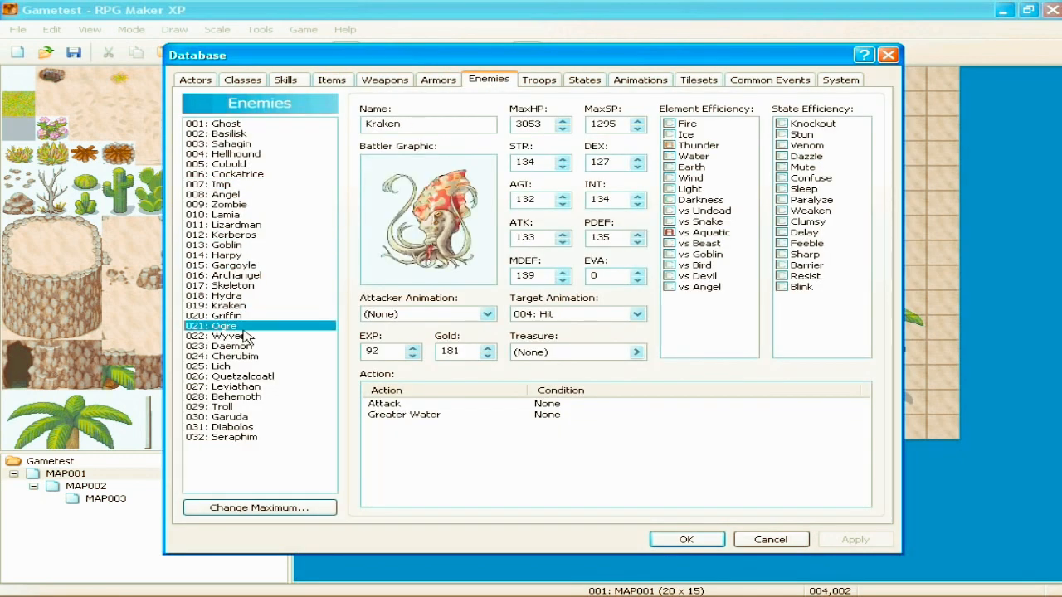
{"action": "left_click", "coordinate": [232, 427]}
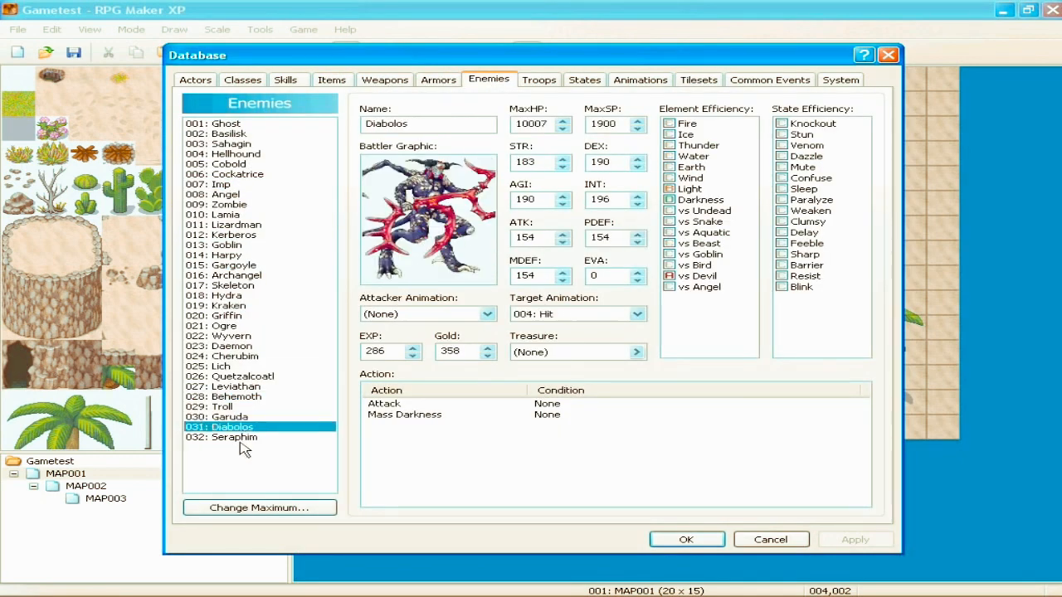
{"action": "left_click", "coordinate": [235, 438]}
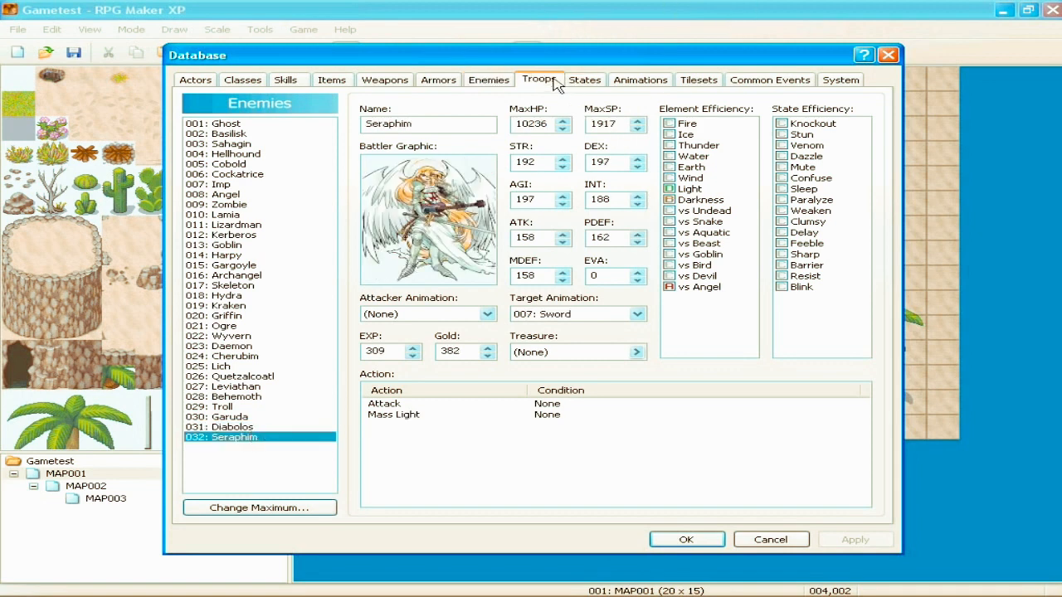
{"action": "left_click", "coordinate": [539, 80]}
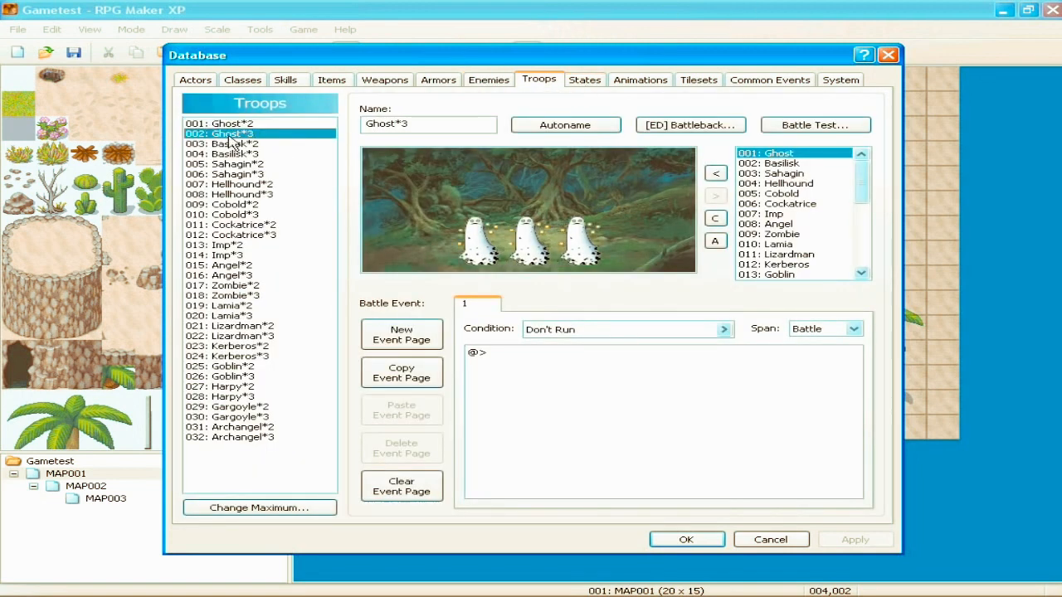
{"action": "left_click", "coordinate": [235, 224]}
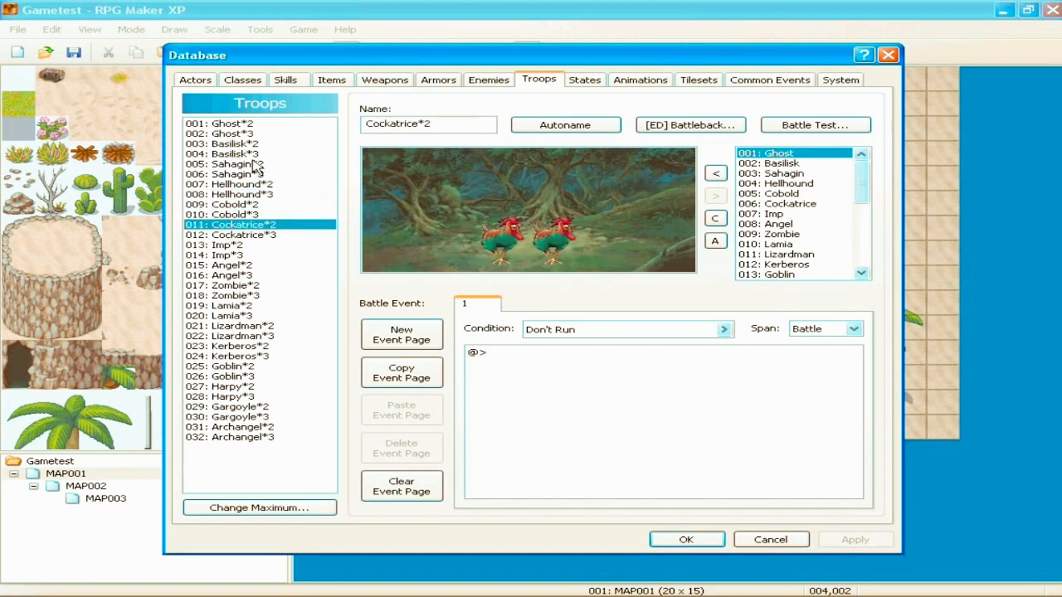
{"action": "left_click", "coordinate": [229, 346]}
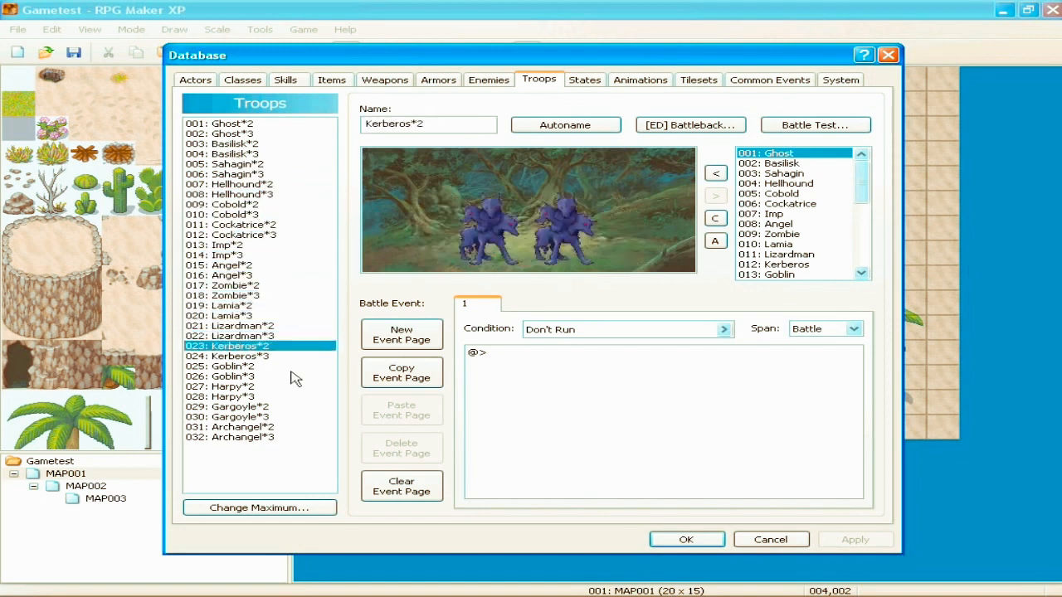
Step: Raise the troop maximum, name new troop 033 'Bob', add Diabolos, and apply
{"action": "left_click", "coordinate": [259, 507]}
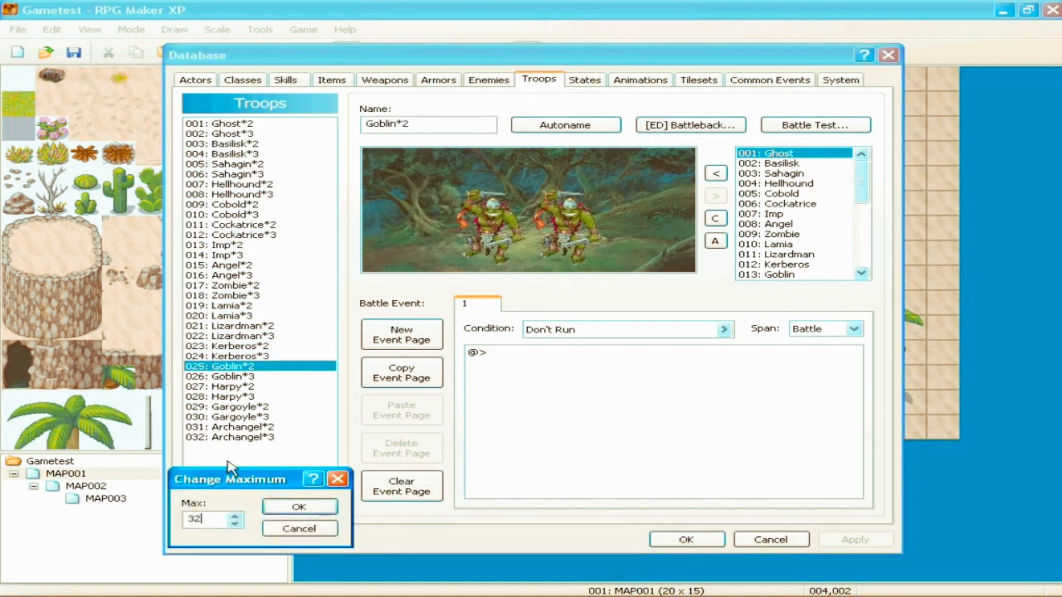
{"action": "left_click", "coordinate": [298, 507]}
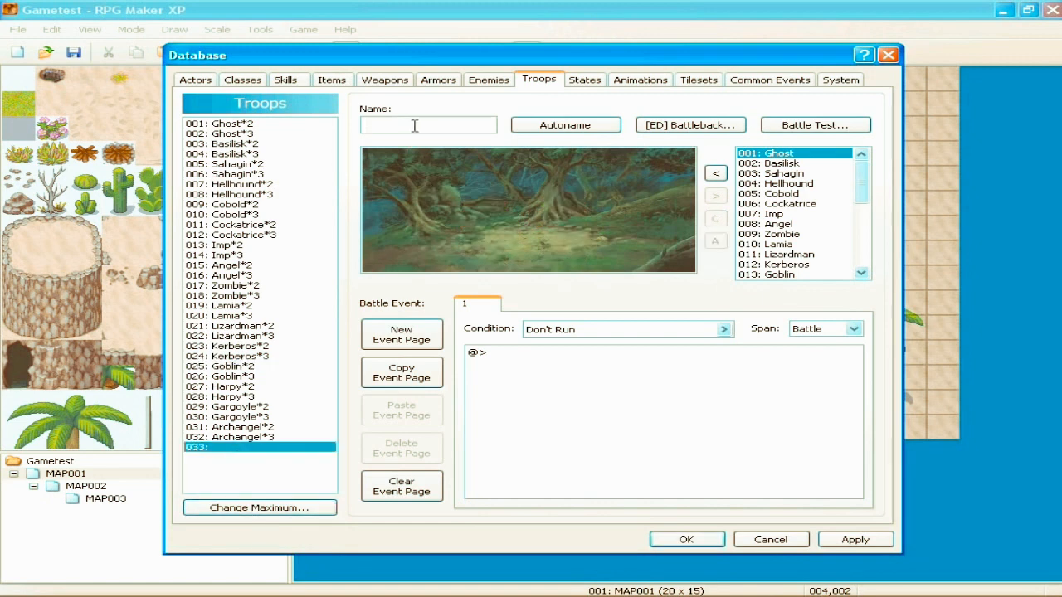
{"action": "type", "text": "B"}
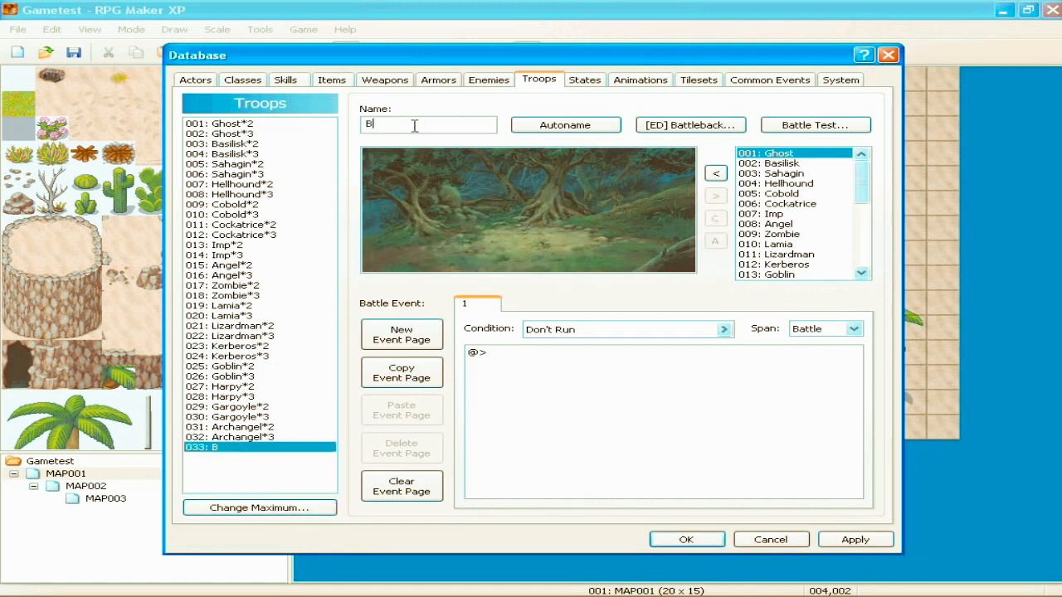
{"action": "type", "text": "ob"}
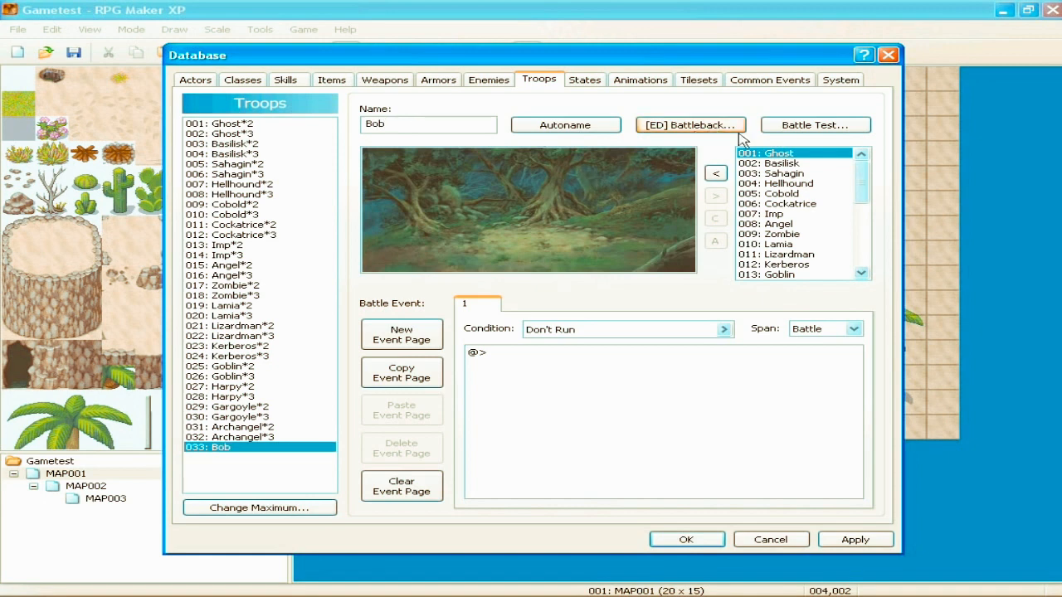
{"action": "scroll", "scroll_direction": "down", "scroll_amount": 3}
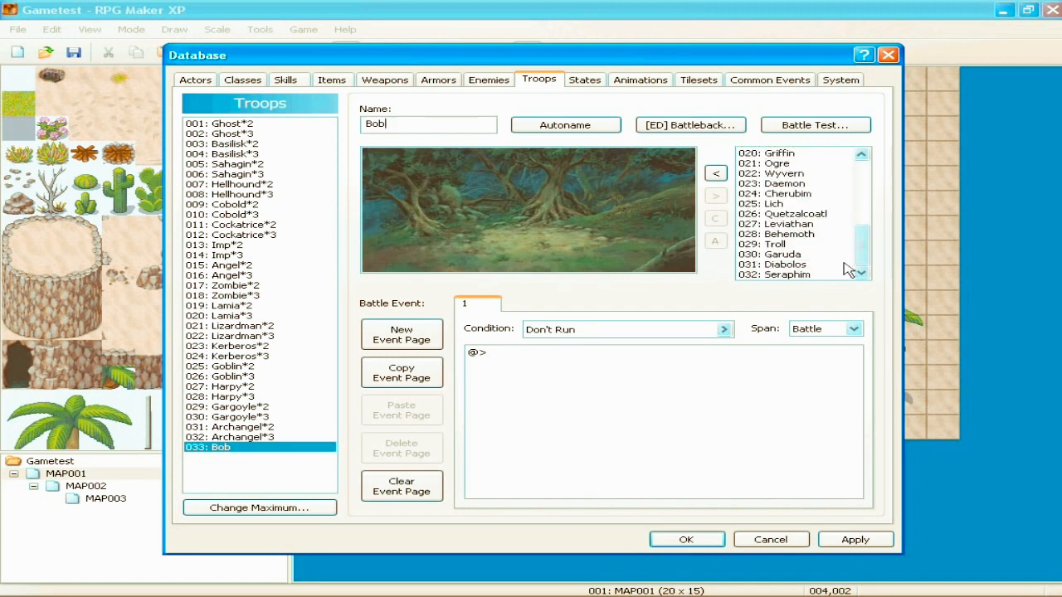
{"action": "mouse_move", "coordinate": [799, 276]}
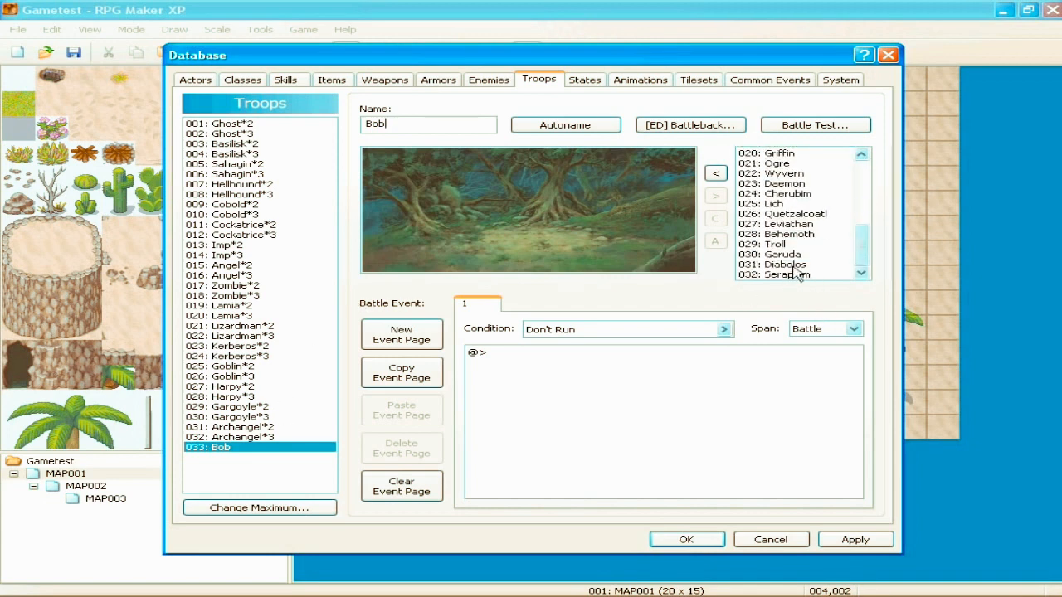
{"action": "left_click", "coordinate": [771, 264]}
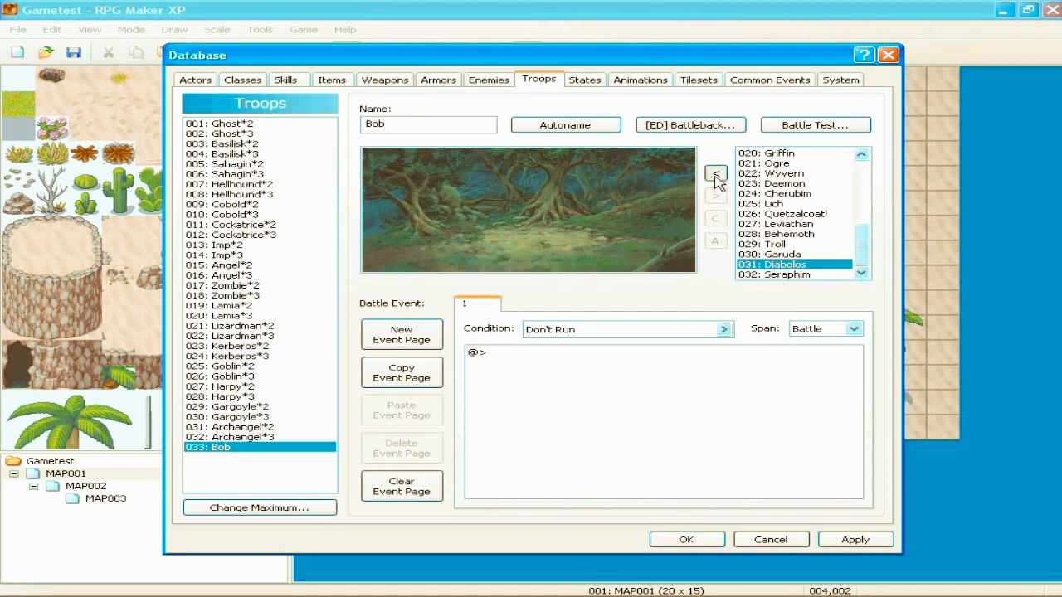
{"action": "left_click", "coordinate": [715, 173]}
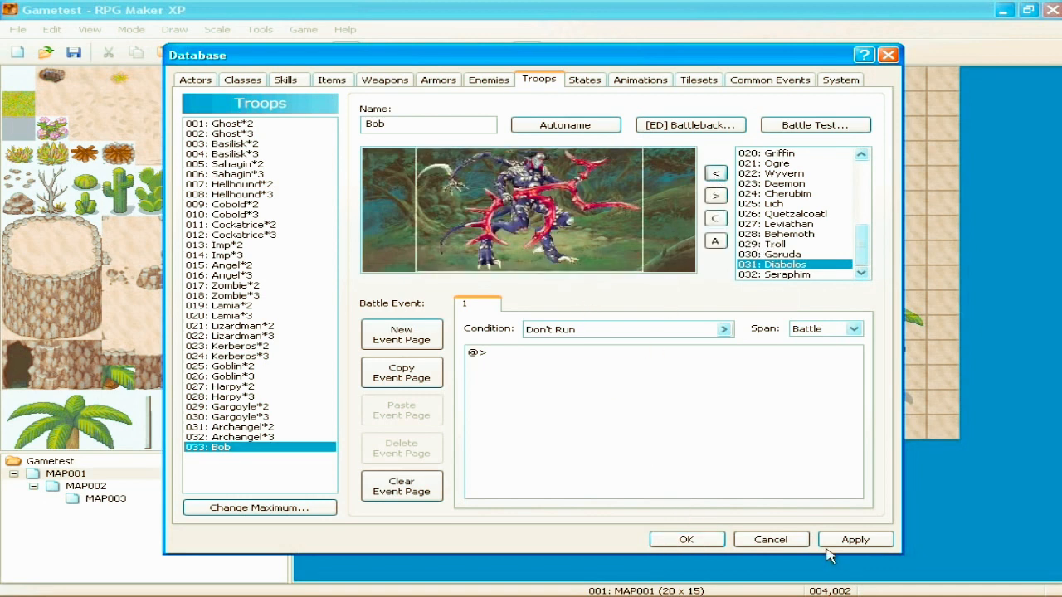
{"action": "left_click", "coordinate": [687, 539]}
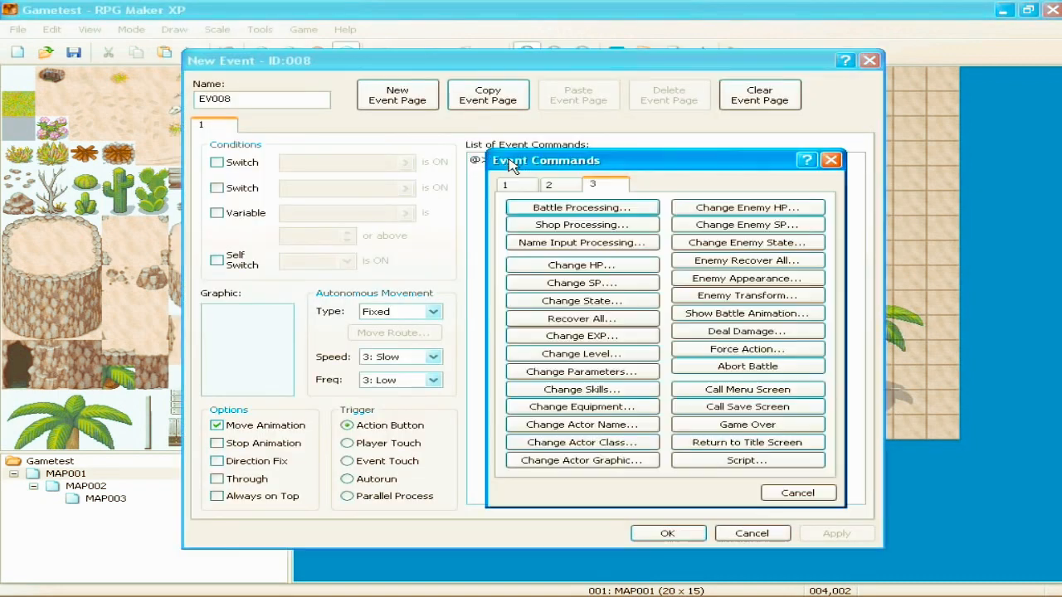
{"action": "left_click", "coordinate": [582, 207]}
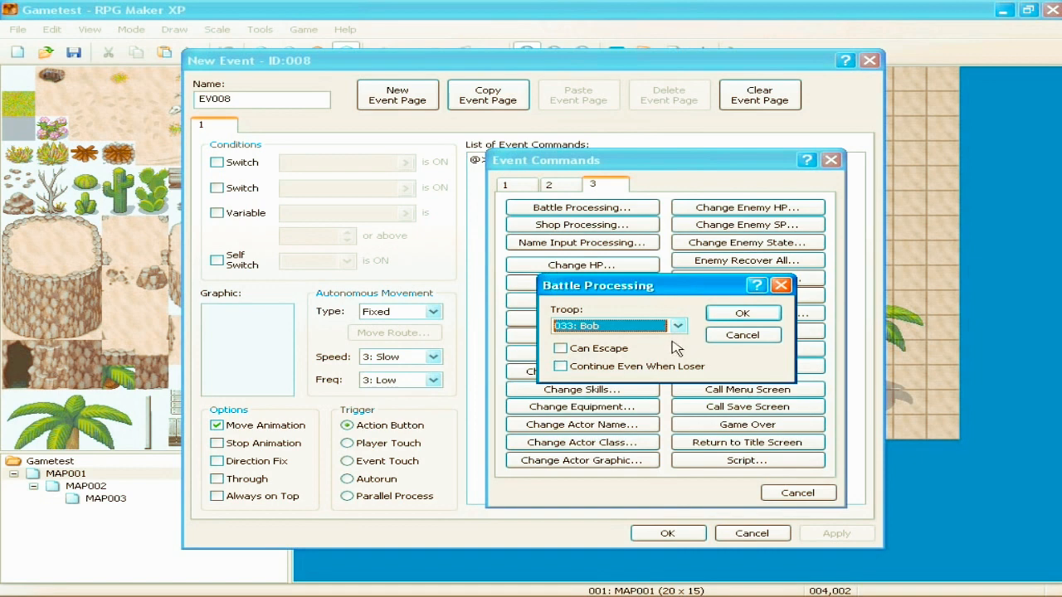
{"action": "left_click", "coordinate": [741, 312]}
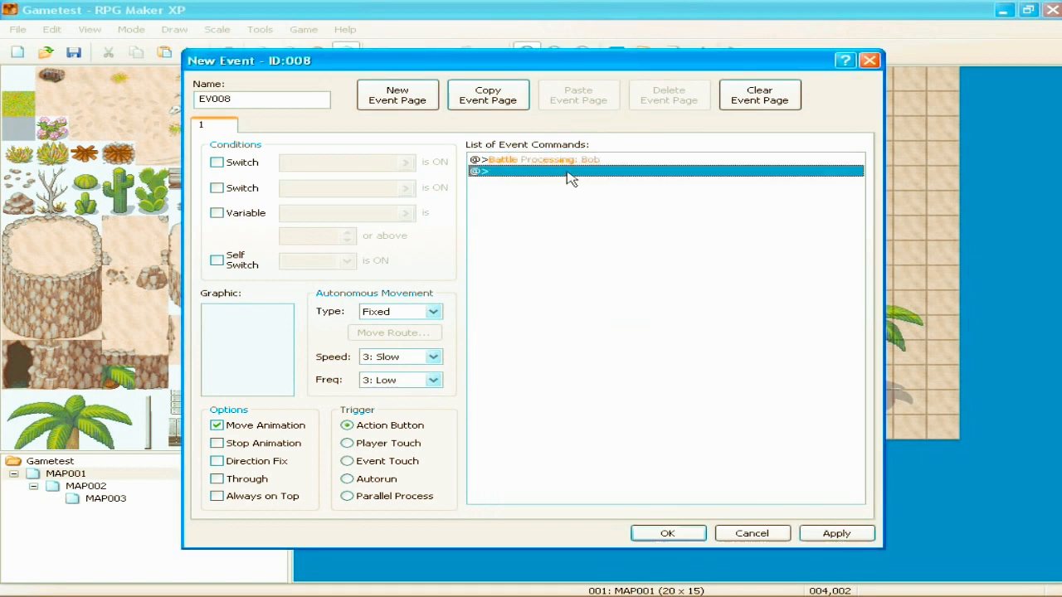
{"action": "left_click", "coordinate": [544, 159]}
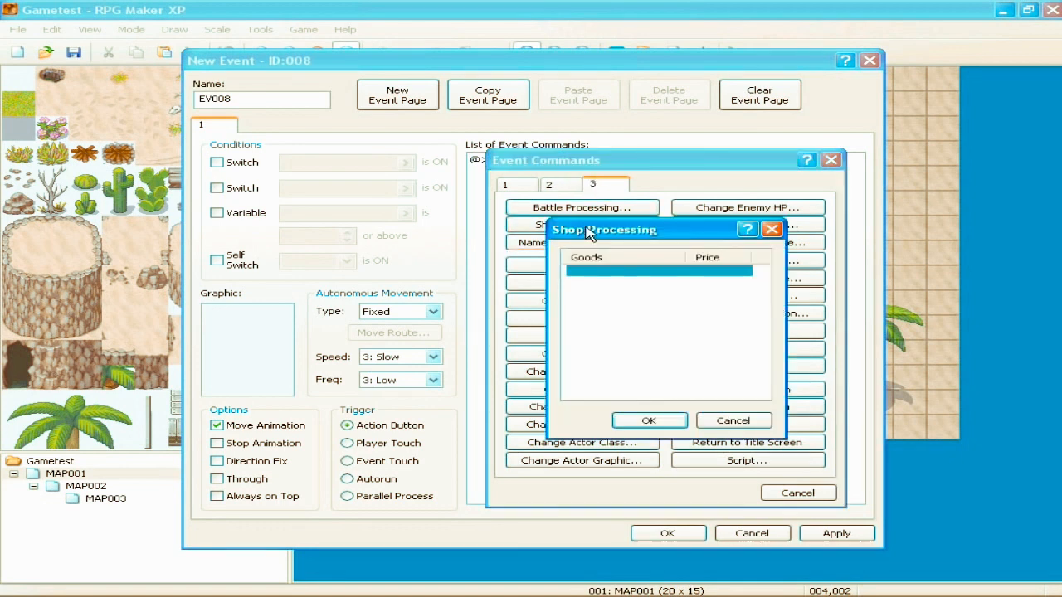
{"action": "mouse_move", "coordinate": [658, 280]}
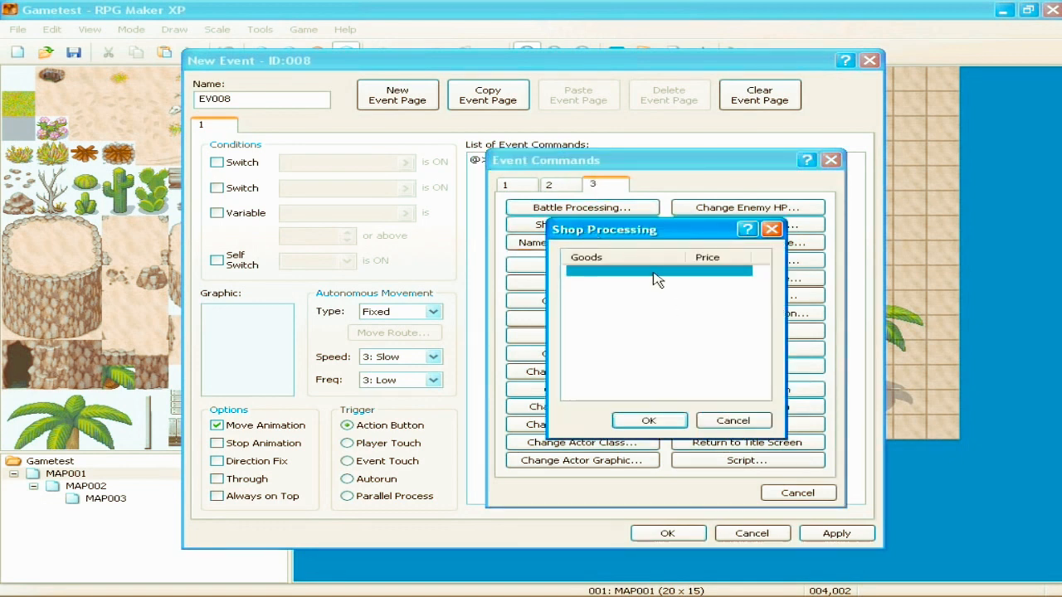
{"action": "double_click", "coordinate": [658, 272]}
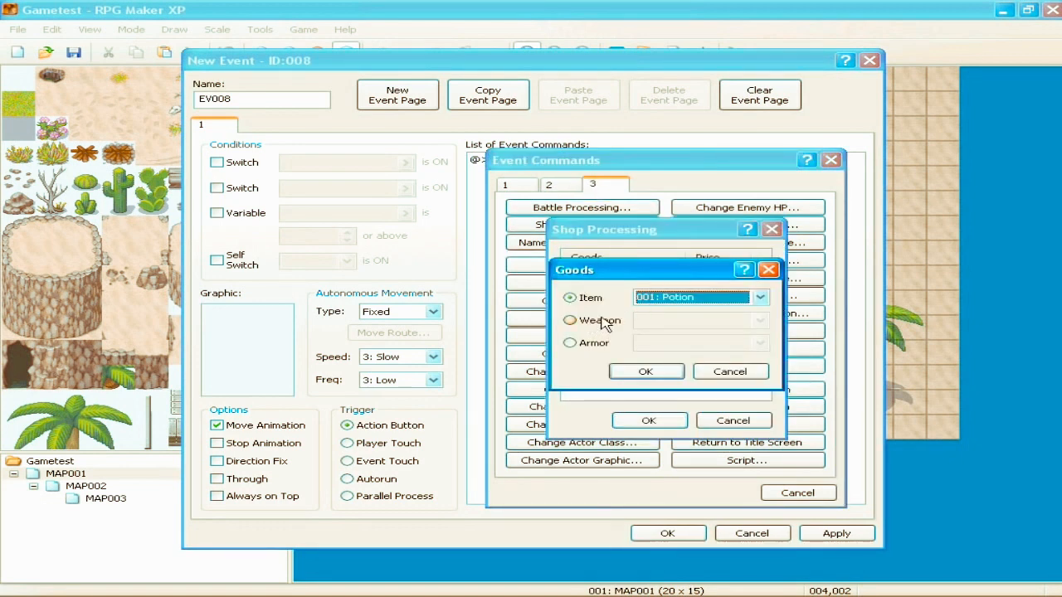
{"action": "left_click", "coordinate": [570, 320]}
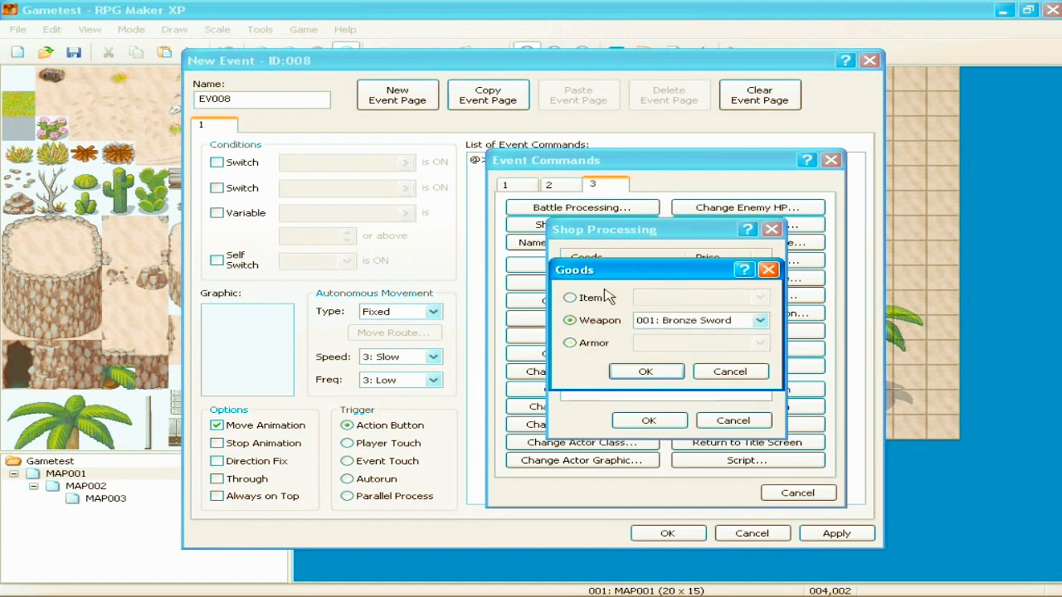
{"action": "left_click", "coordinate": [570, 297]}
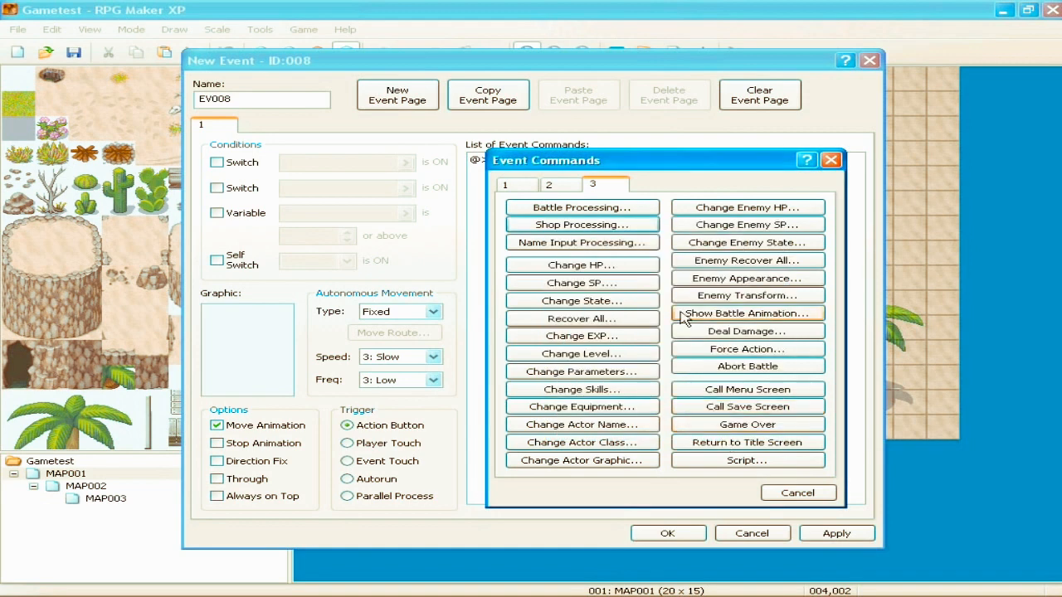
{"action": "left_click", "coordinate": [581, 242]}
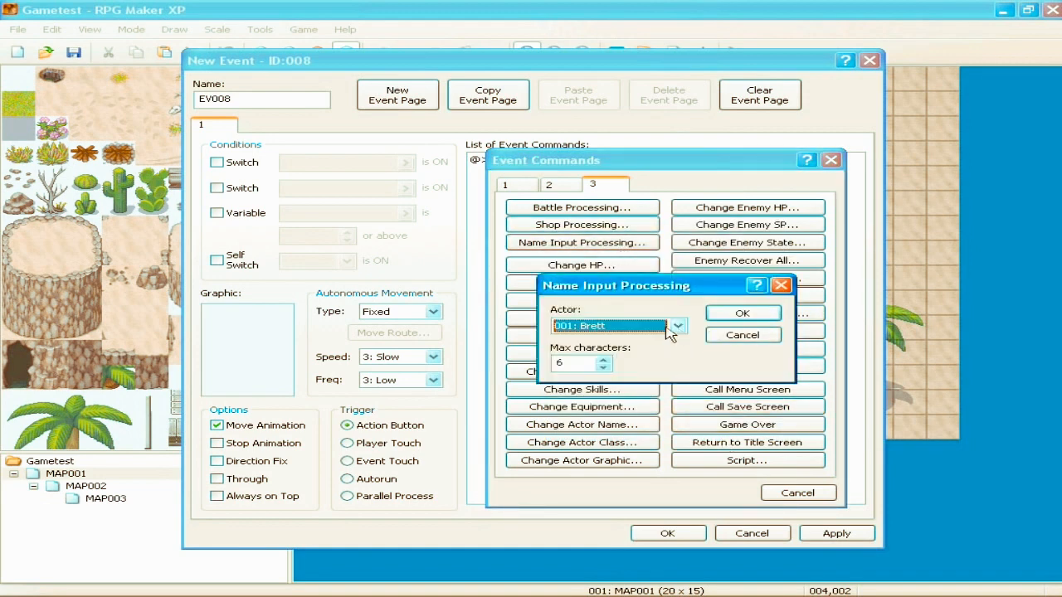
{"action": "left_click", "coordinate": [678, 325]}
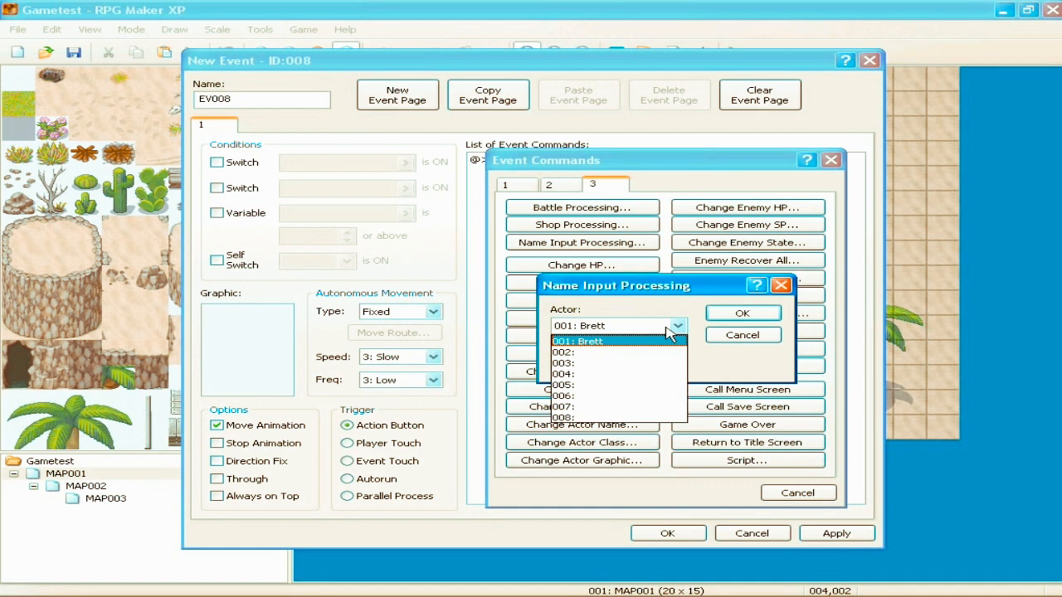
{"action": "left_click", "coordinate": [578, 341]}
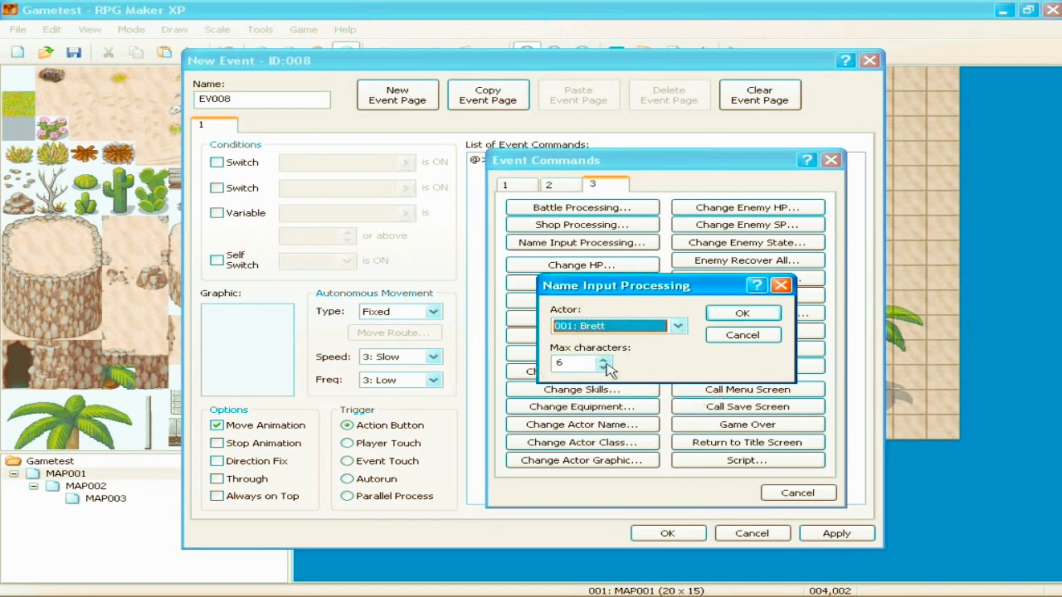
{"action": "mouse_move", "coordinate": [626, 371]}
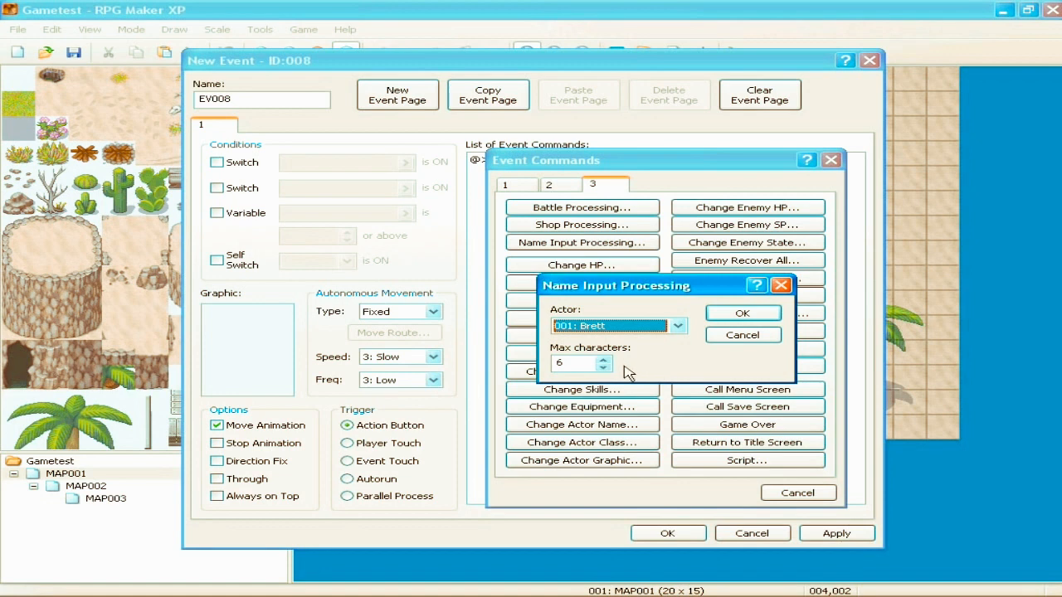
{"action": "mouse_move", "coordinate": [703, 363]}
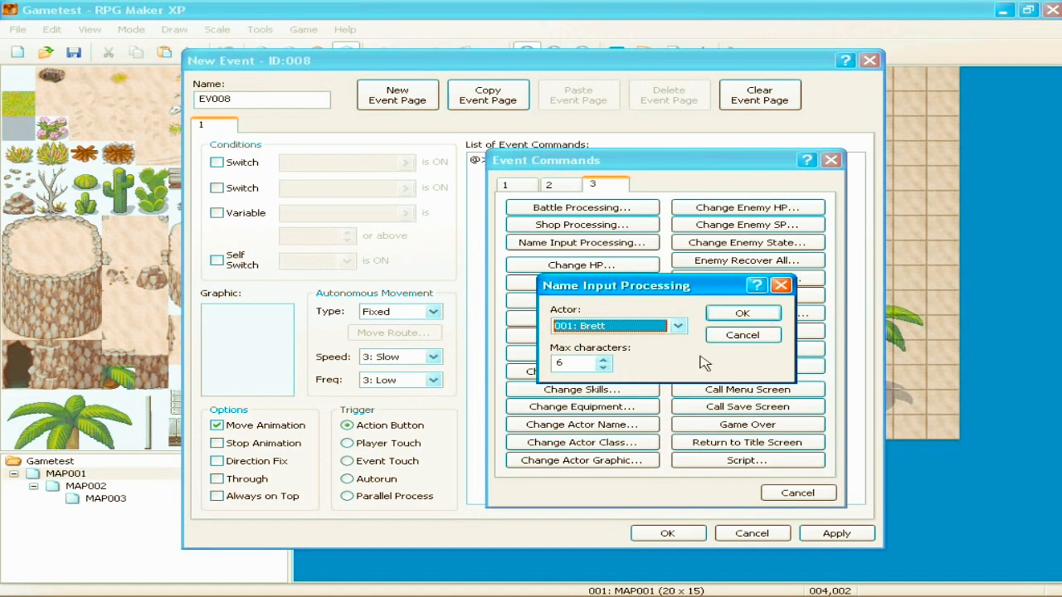
{"action": "mouse_move", "coordinate": [619, 336]}
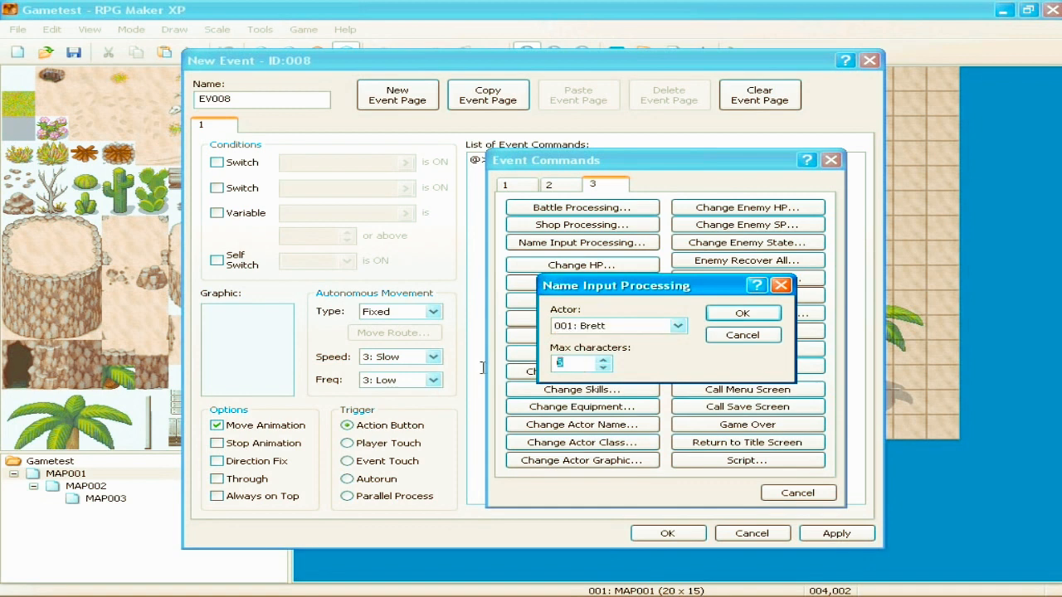
{"action": "left_click", "coordinate": [602, 359]}
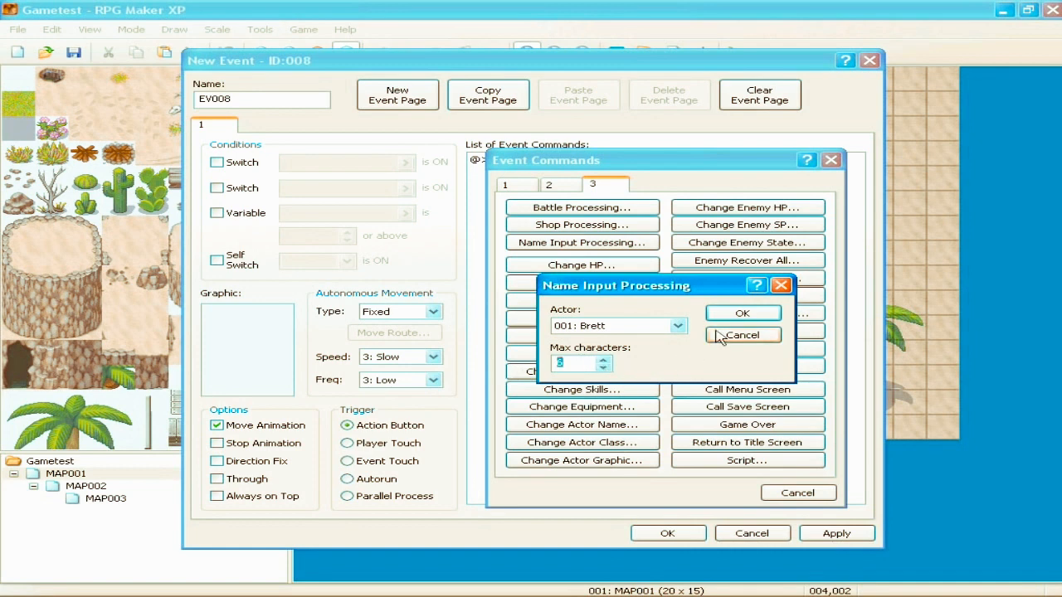
{"action": "left_click", "coordinate": [741, 334]}
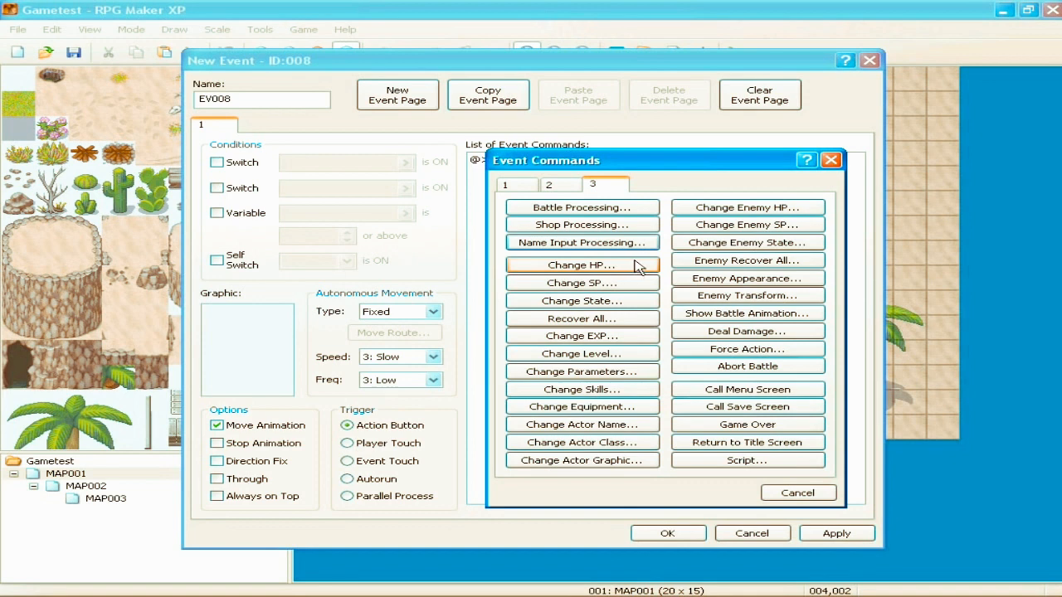
{"action": "left_click", "coordinate": [581, 265]}
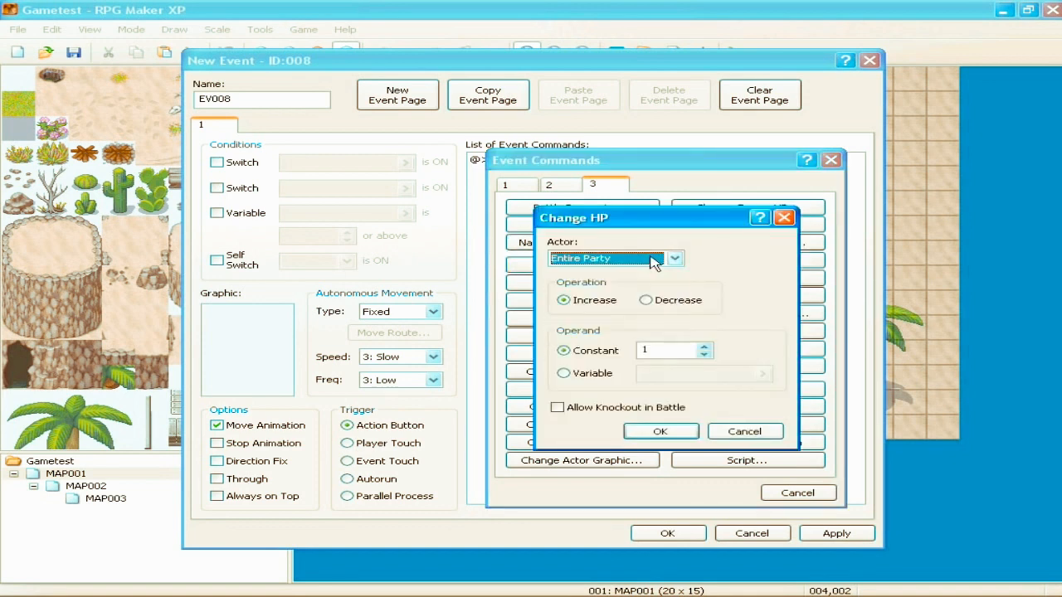
{"action": "mouse_move", "coordinate": [618, 267]}
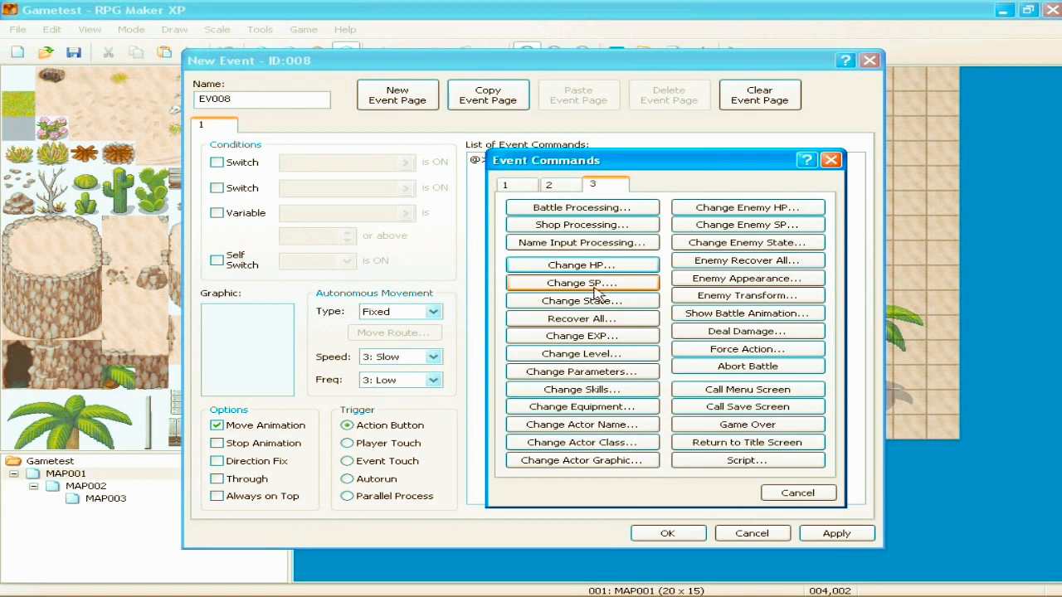
{"action": "mouse_move", "coordinate": [572, 286]}
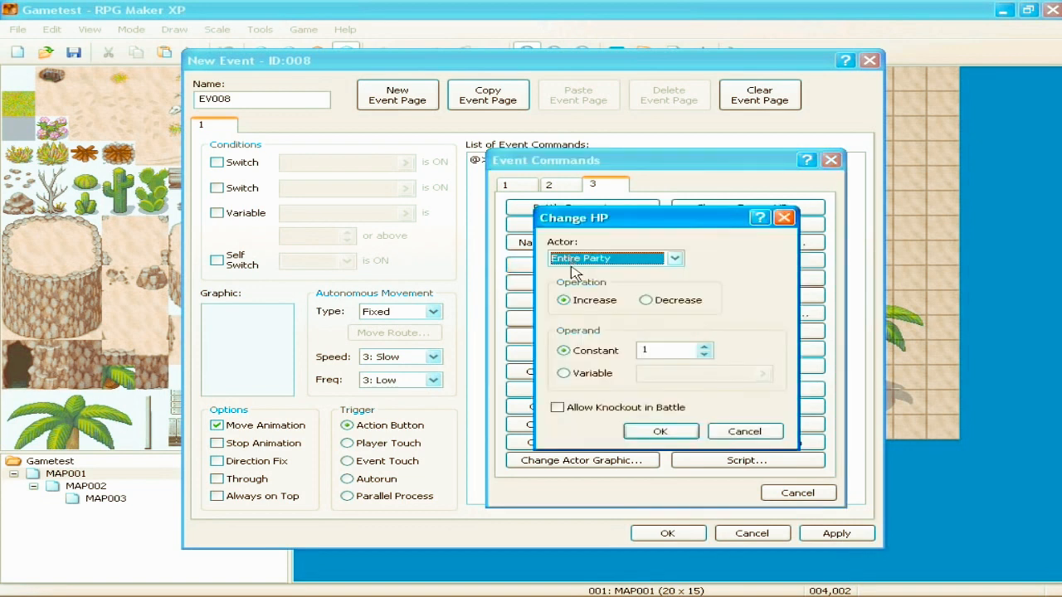
{"action": "mouse_move", "coordinate": [741, 413]}
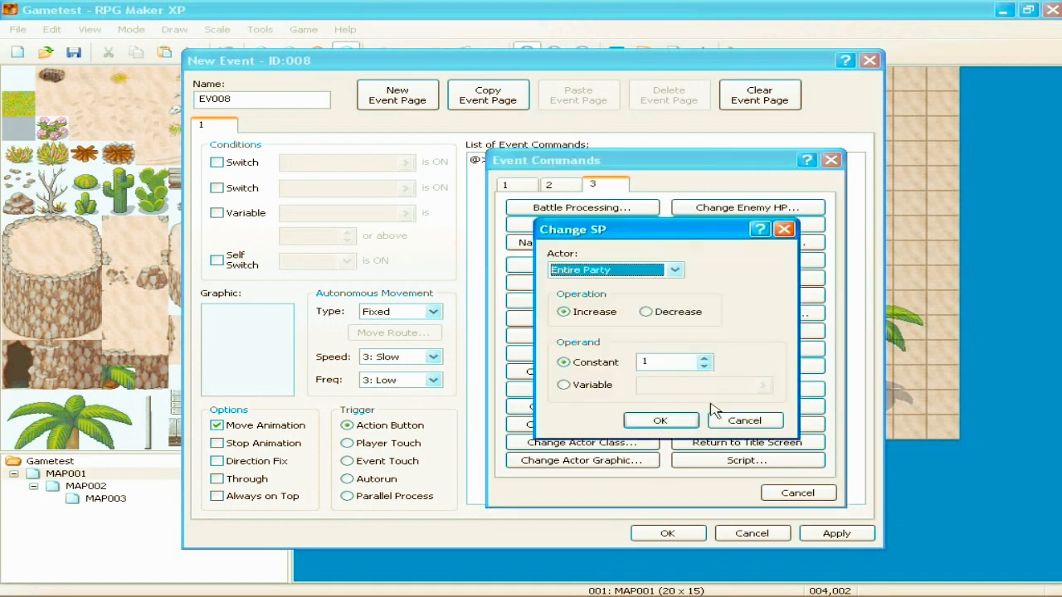
{"action": "left_click", "coordinate": [743, 420]}
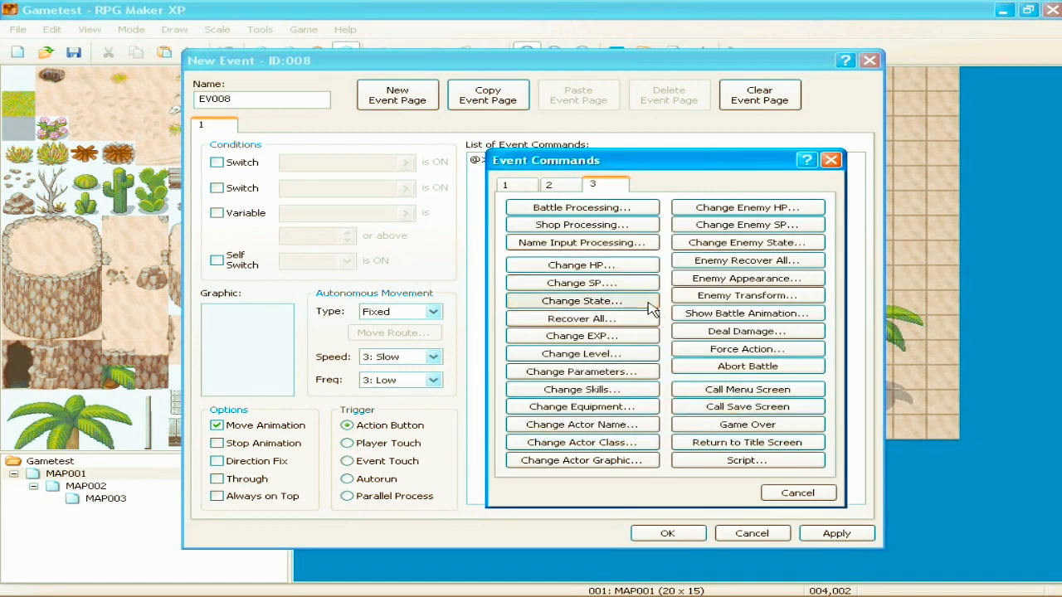
Step: Configure Change State, choosing Brett then Entire Party, with Knockout as the state
{"action": "left_click", "coordinate": [581, 300]}
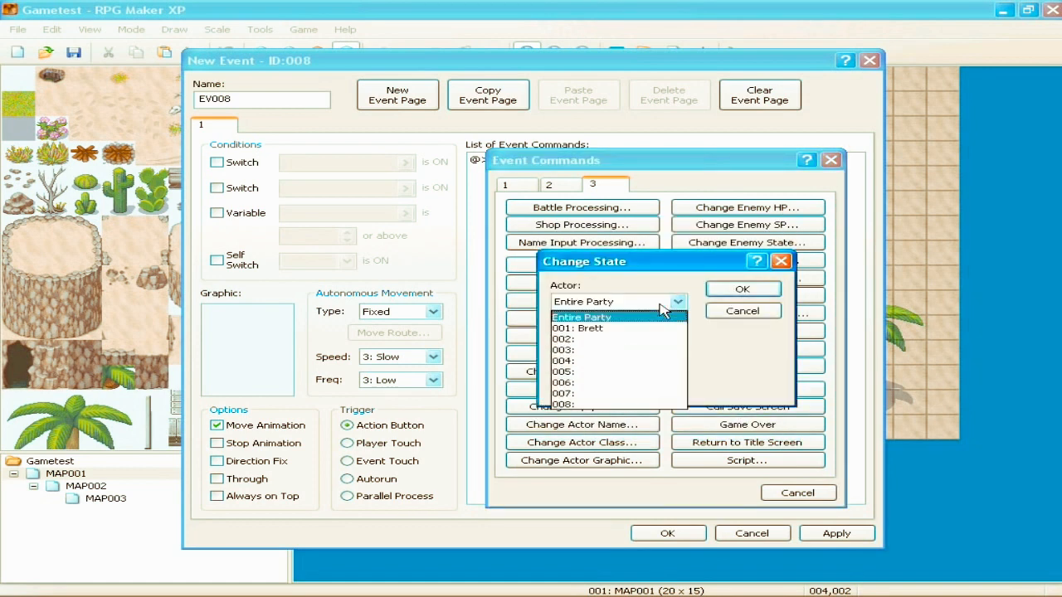
{"action": "mouse_move", "coordinate": [618, 371]}
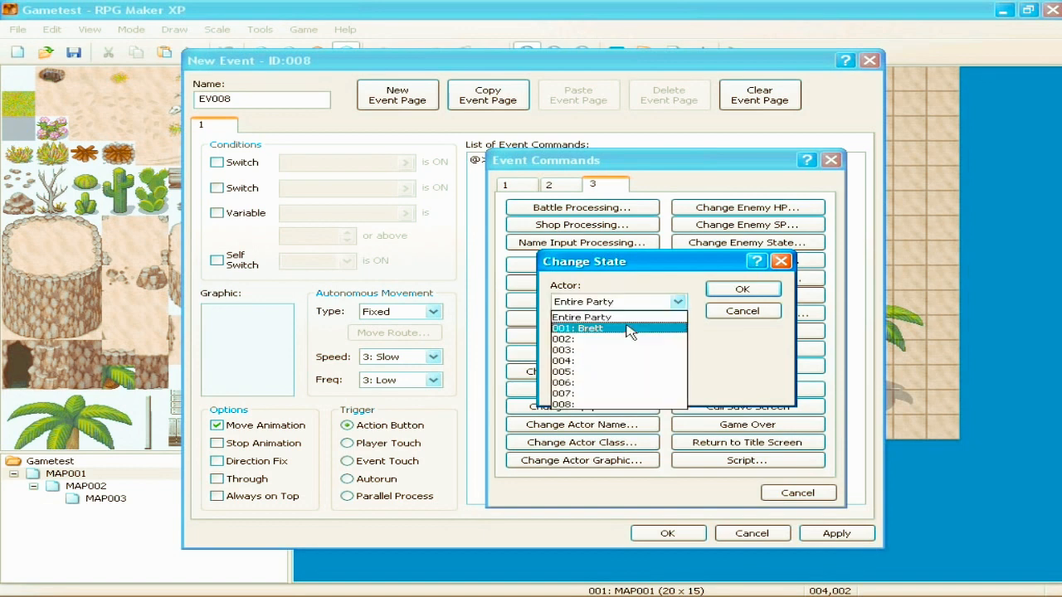
{"action": "mouse_move", "coordinate": [628, 340]}
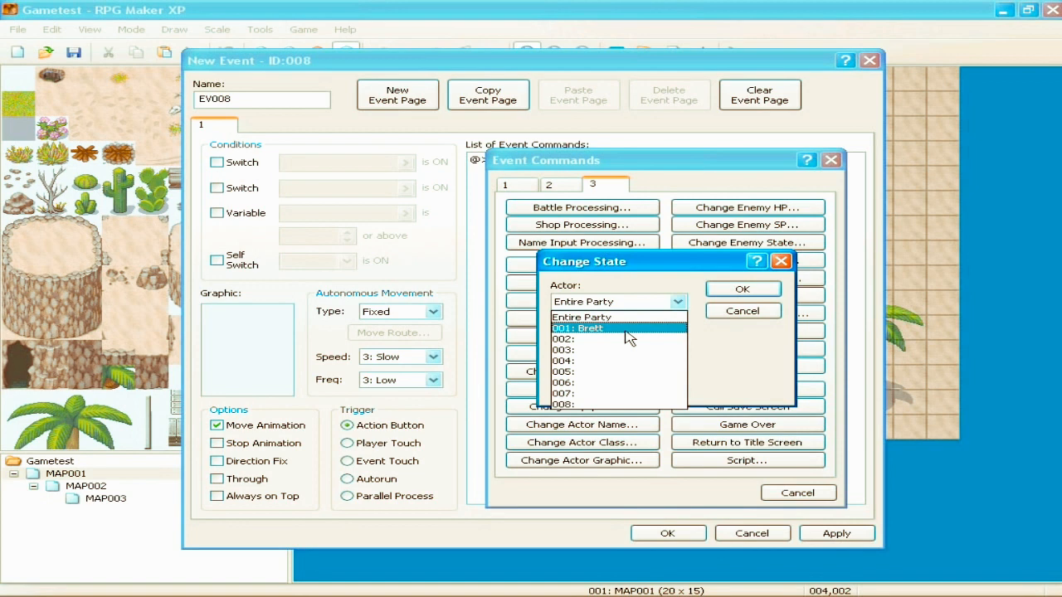
{"action": "left_click", "coordinate": [741, 288]}
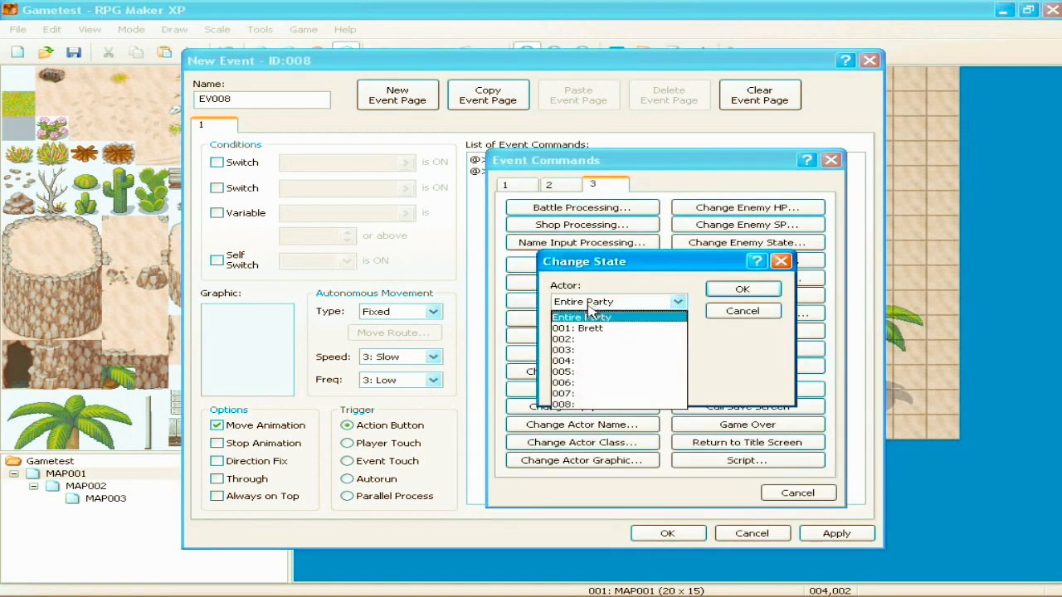
{"action": "left_click", "coordinate": [582, 317]}
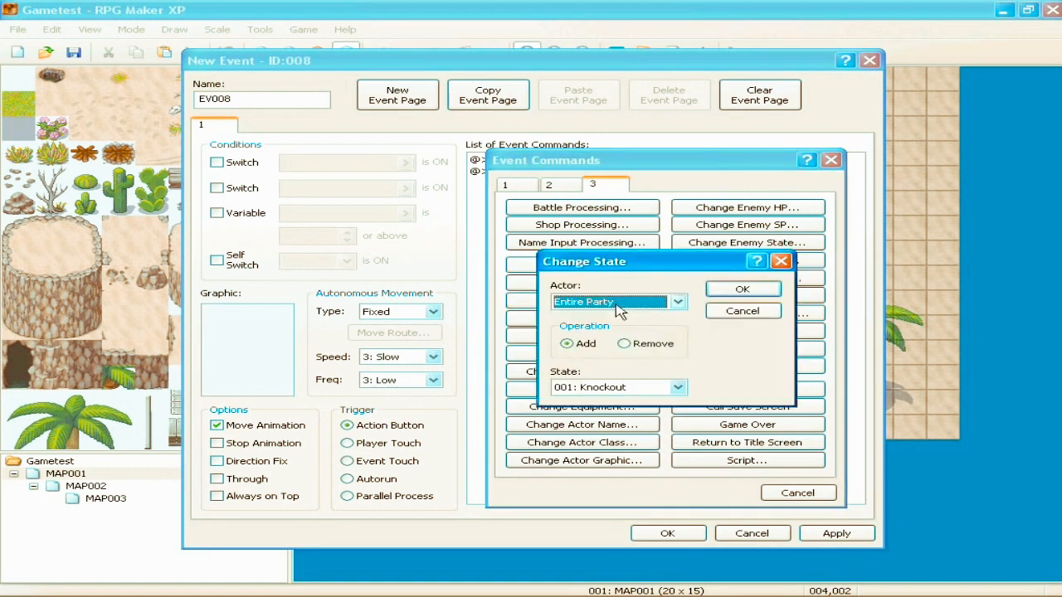
{"action": "left_click", "coordinate": [677, 387]}
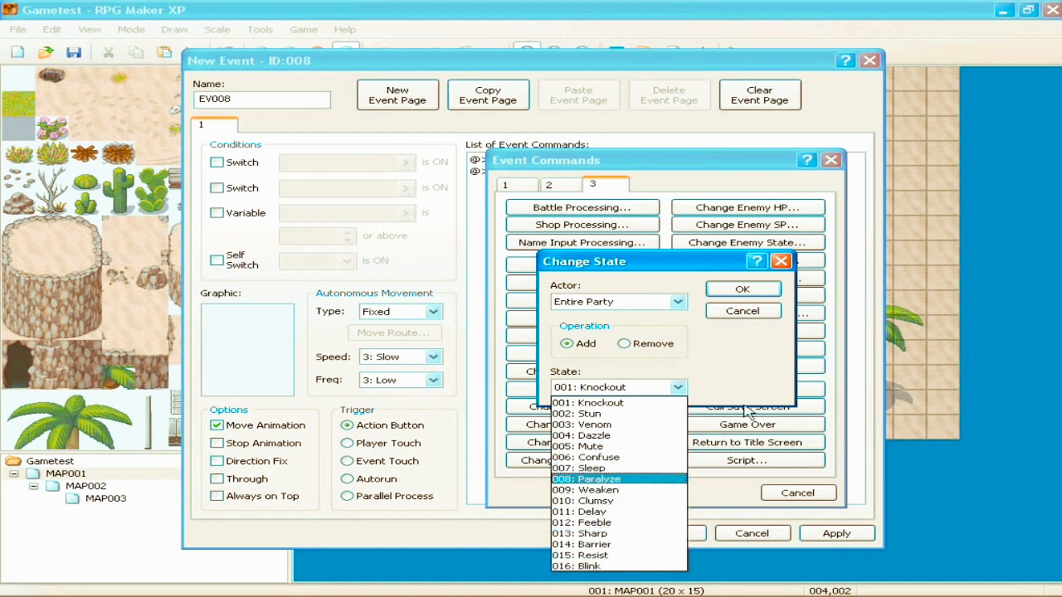
{"action": "left_click", "coordinate": [617, 387]}
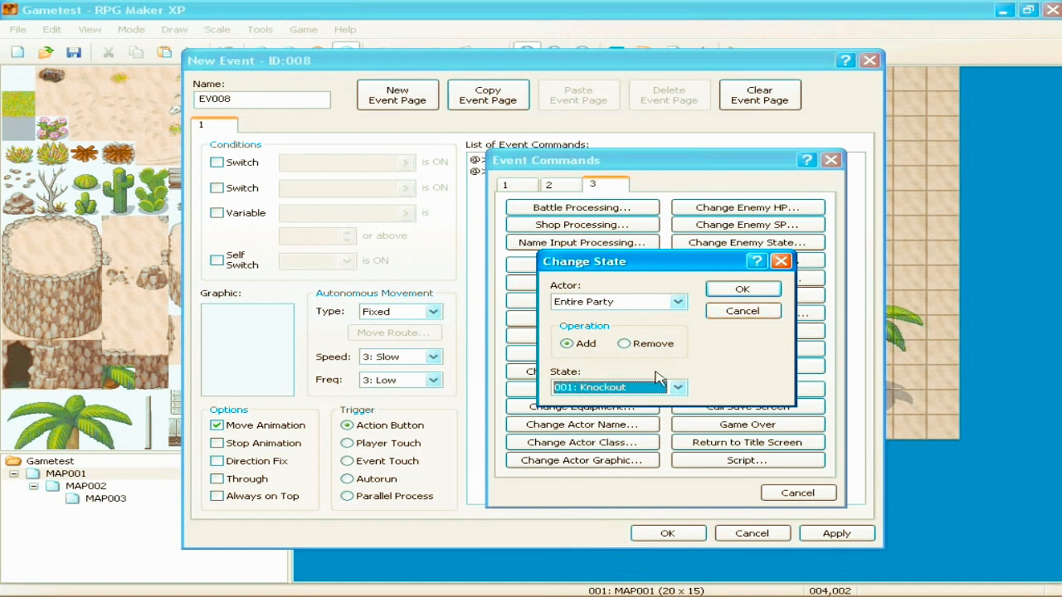
{"action": "mouse_move", "coordinate": [728, 355]}
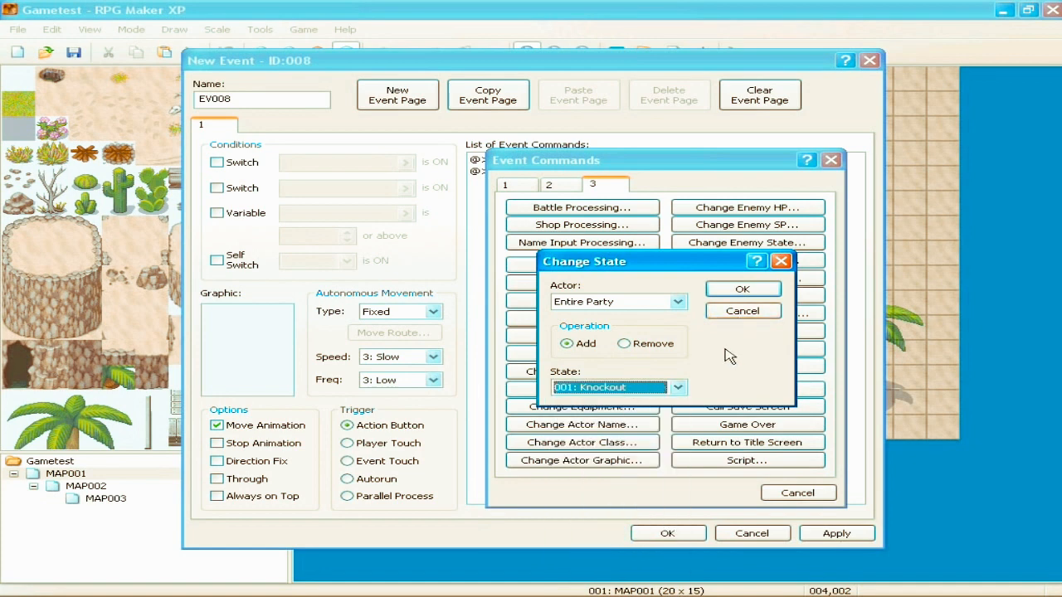
{"action": "mouse_move", "coordinate": [722, 355]}
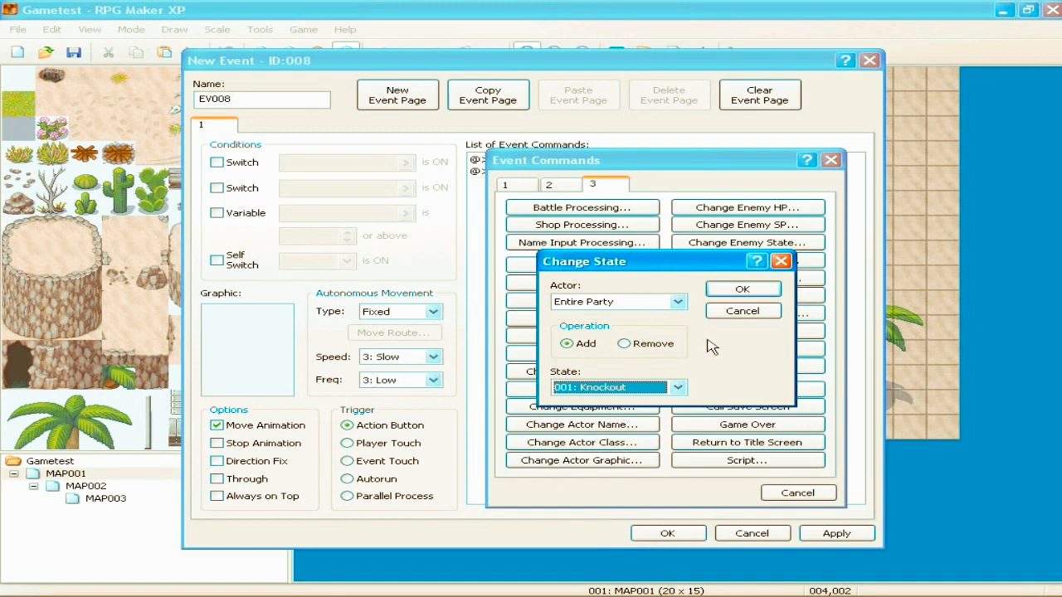
{"action": "mouse_move", "coordinate": [742, 310]}
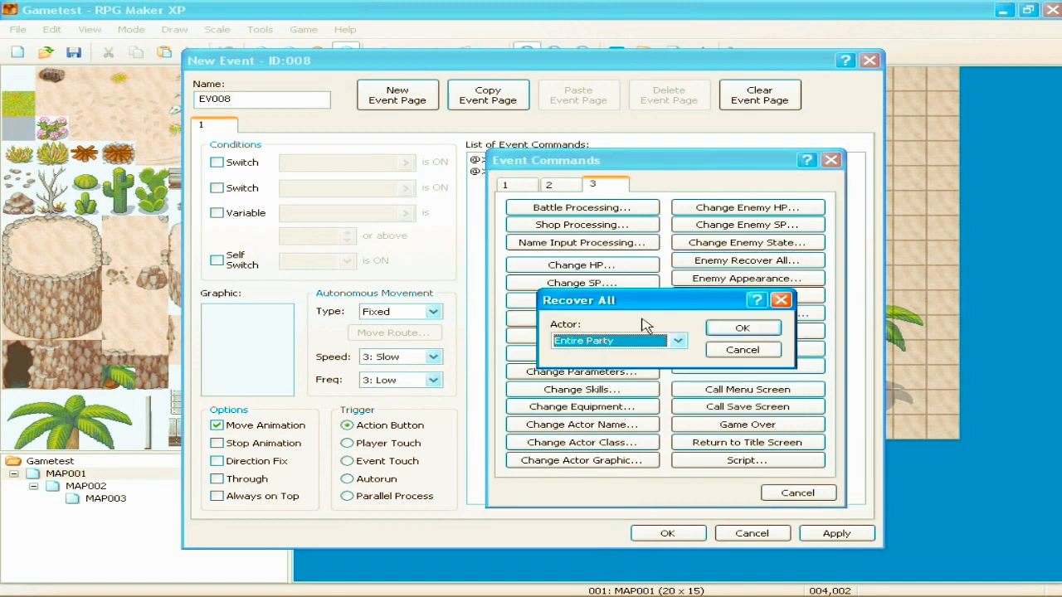
{"action": "left_click", "coordinate": [677, 340]}
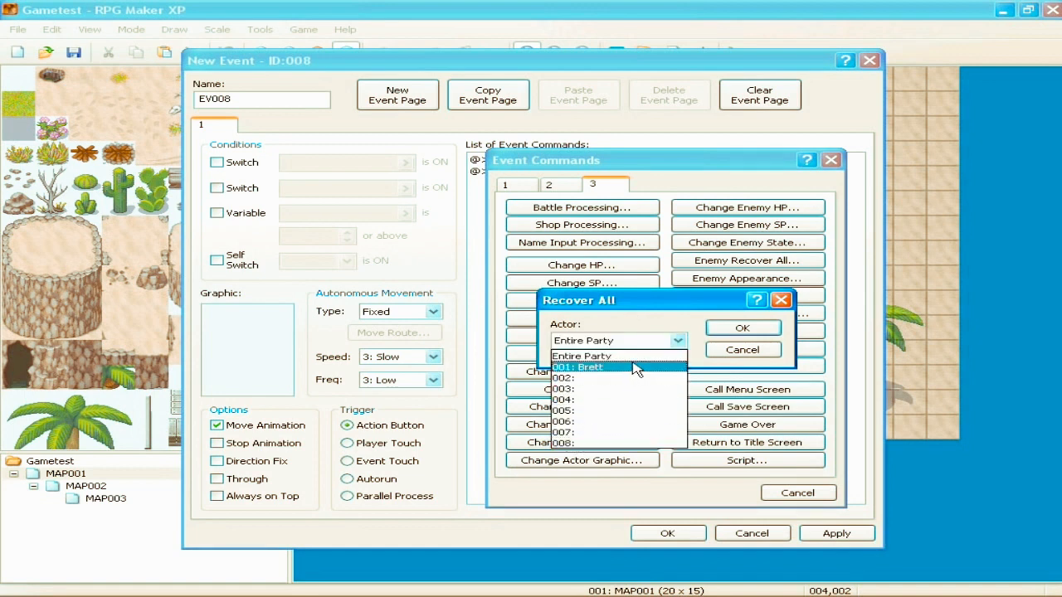
{"action": "left_click", "coordinate": [583, 356]}
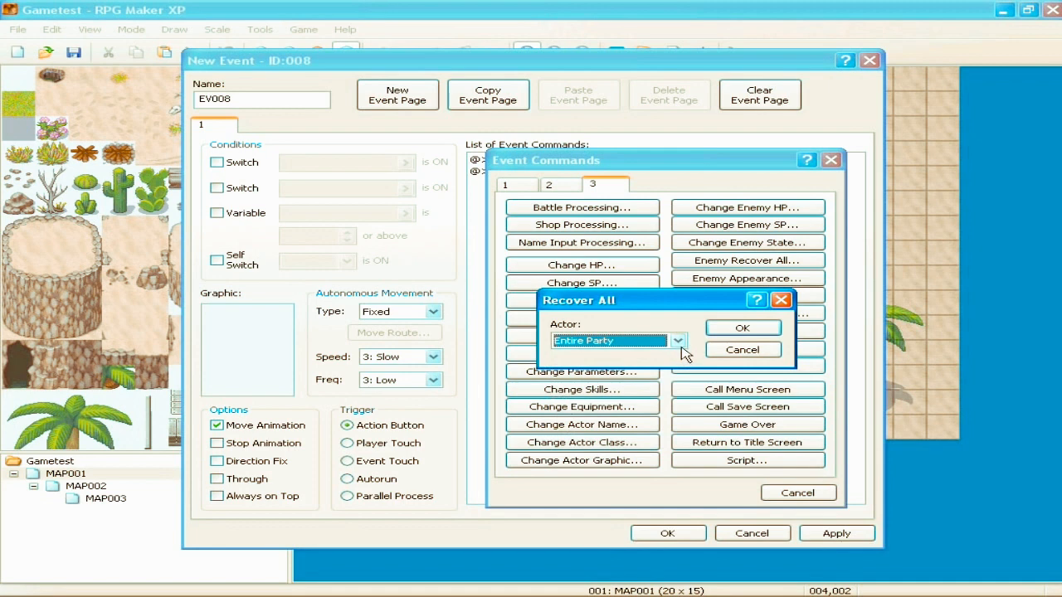
{"action": "left_click", "coordinate": [678, 341]}
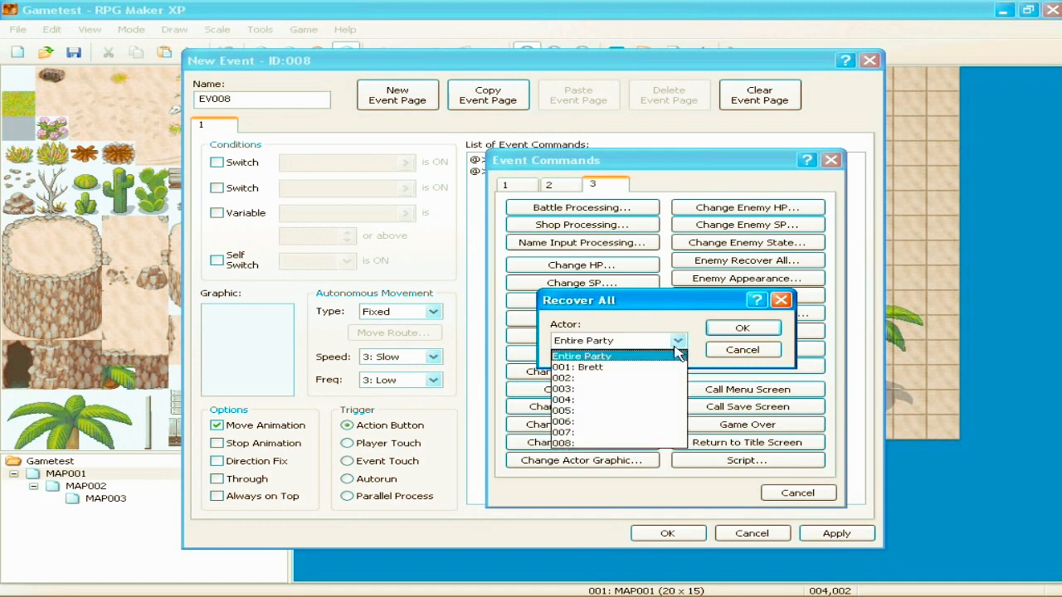
{"action": "left_click", "coordinate": [741, 349]}
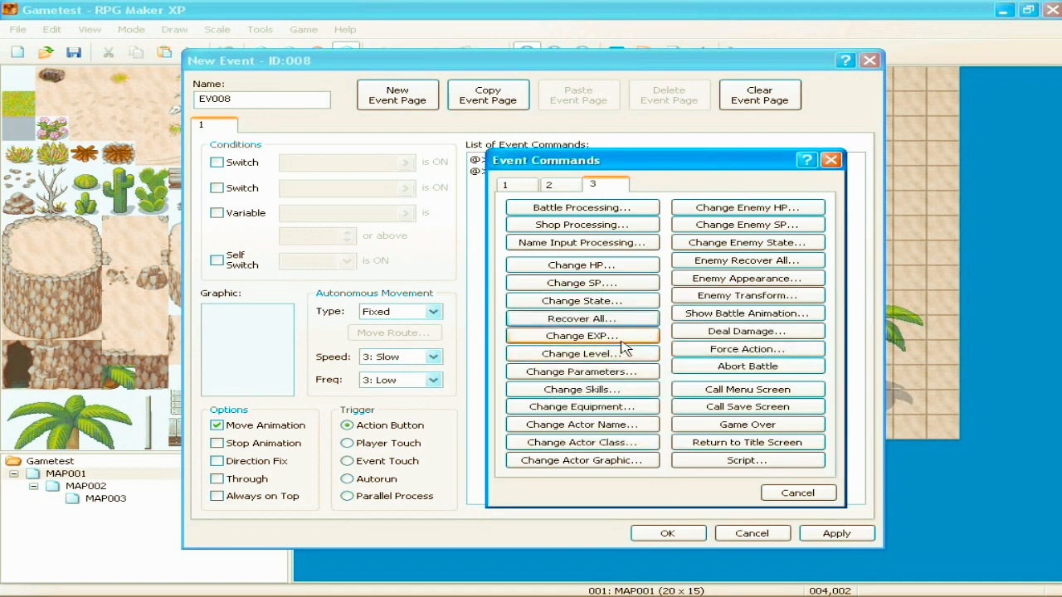
{"action": "left_click", "coordinate": [582, 354]}
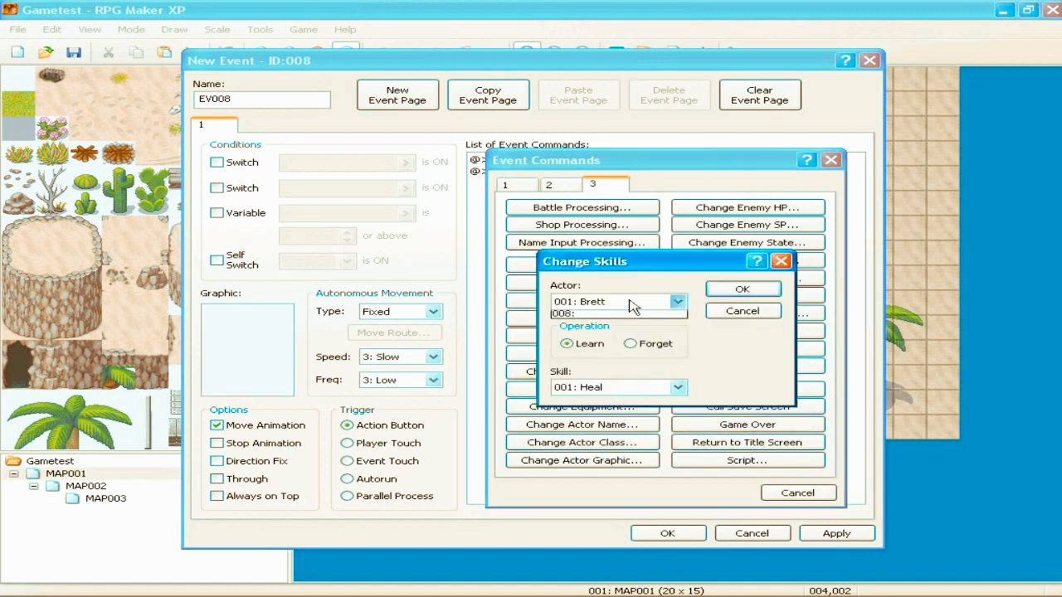
{"action": "left_click", "coordinate": [741, 310]}
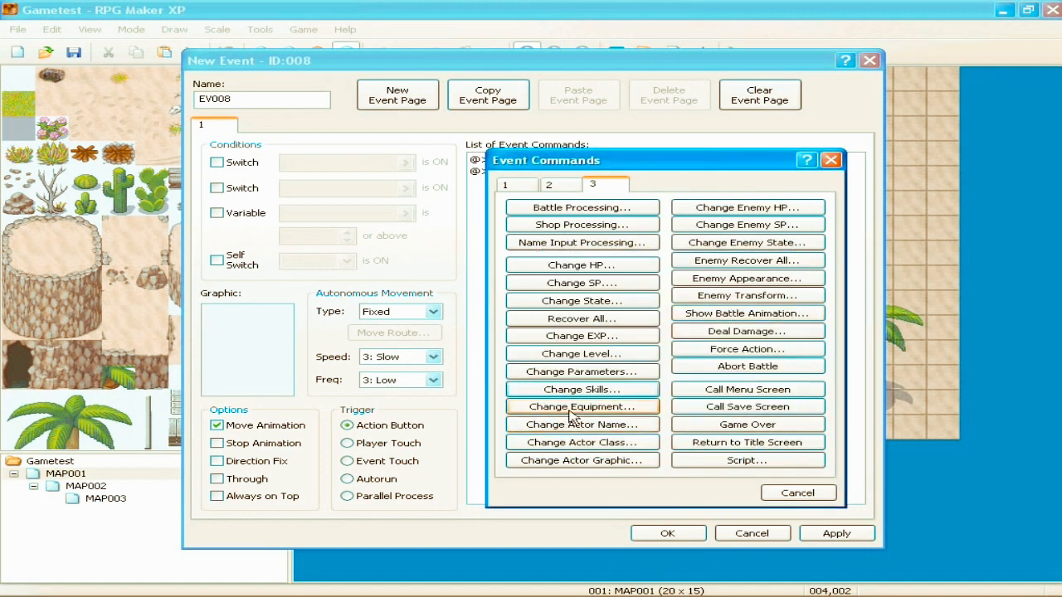
{"action": "left_click", "coordinate": [582, 407]}
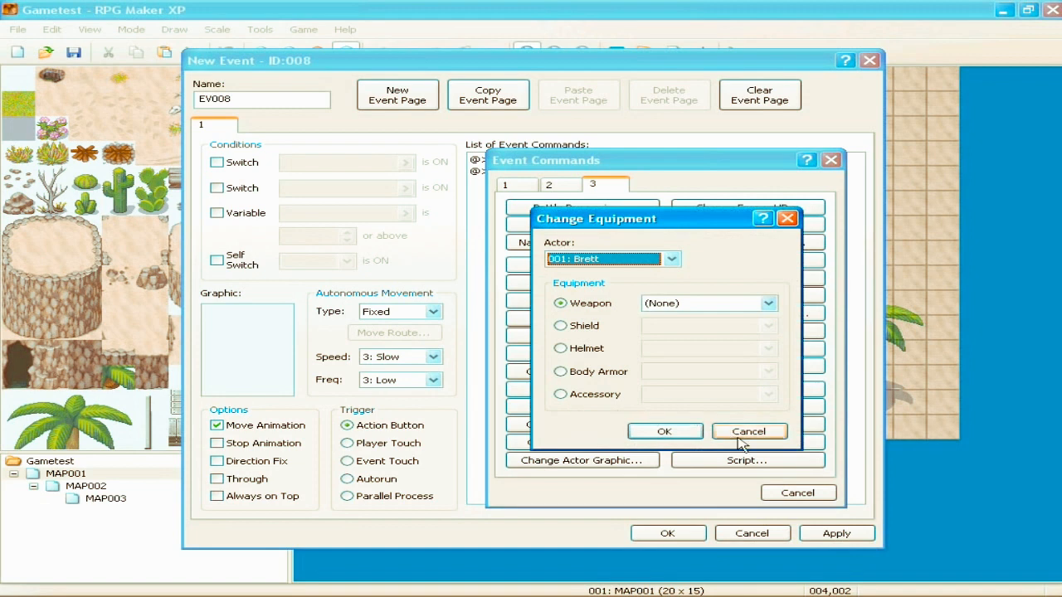
{"action": "left_click", "coordinate": [748, 431]}
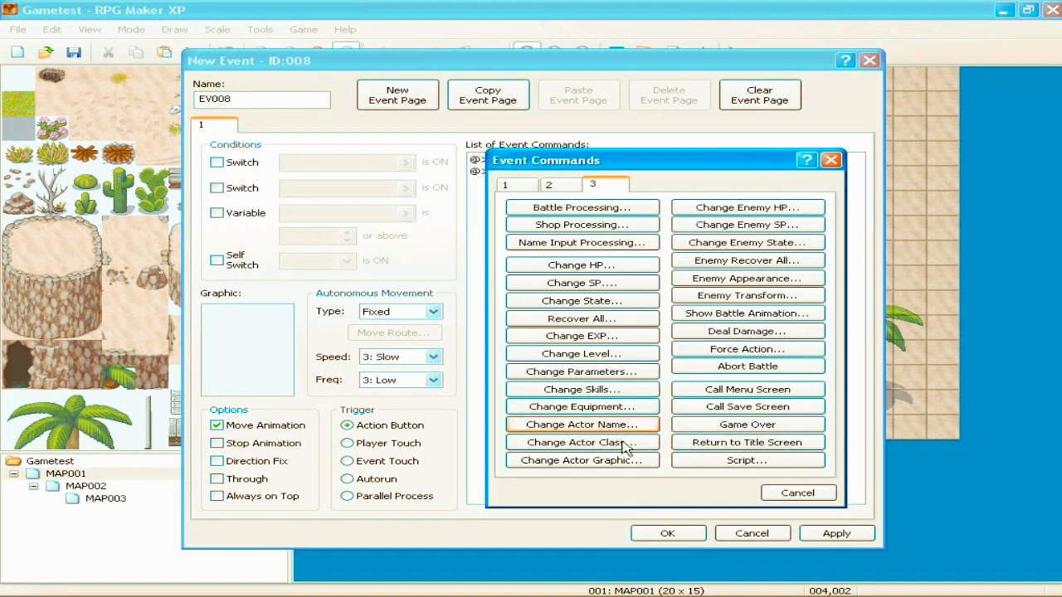
{"action": "left_click", "coordinate": [582, 460]}
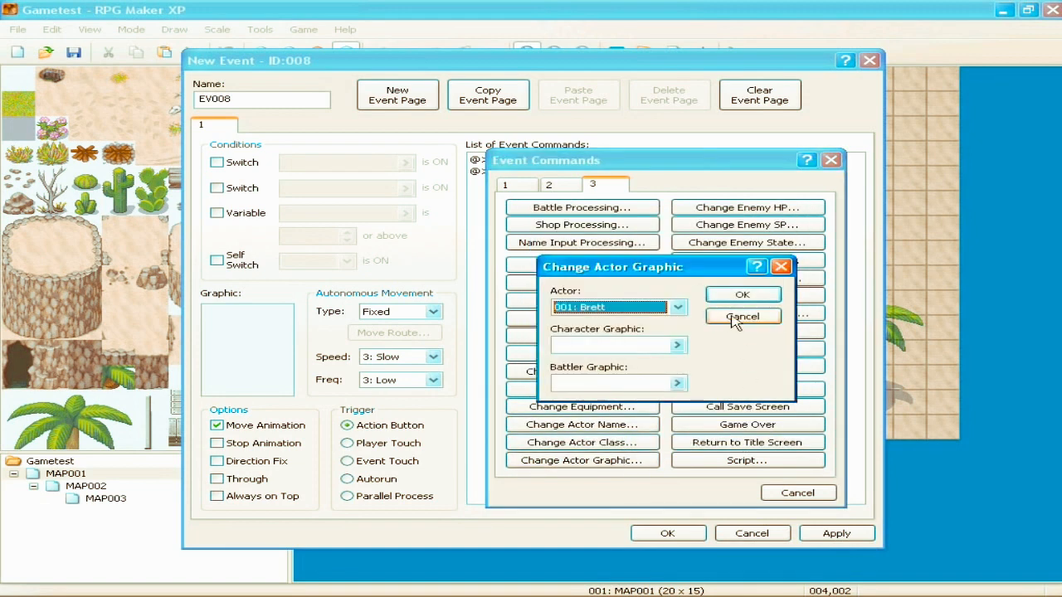
{"action": "left_click", "coordinate": [741, 316]}
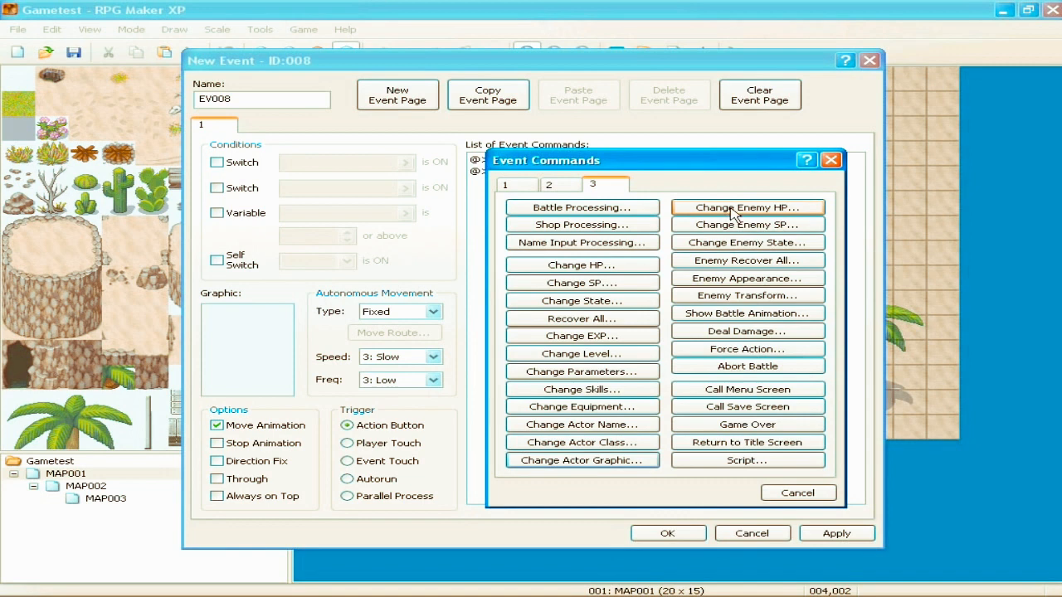
Step: Open the Change Enemy HP settings for the Entire Troop and cancel them
{"action": "left_click", "coordinate": [745, 207]}
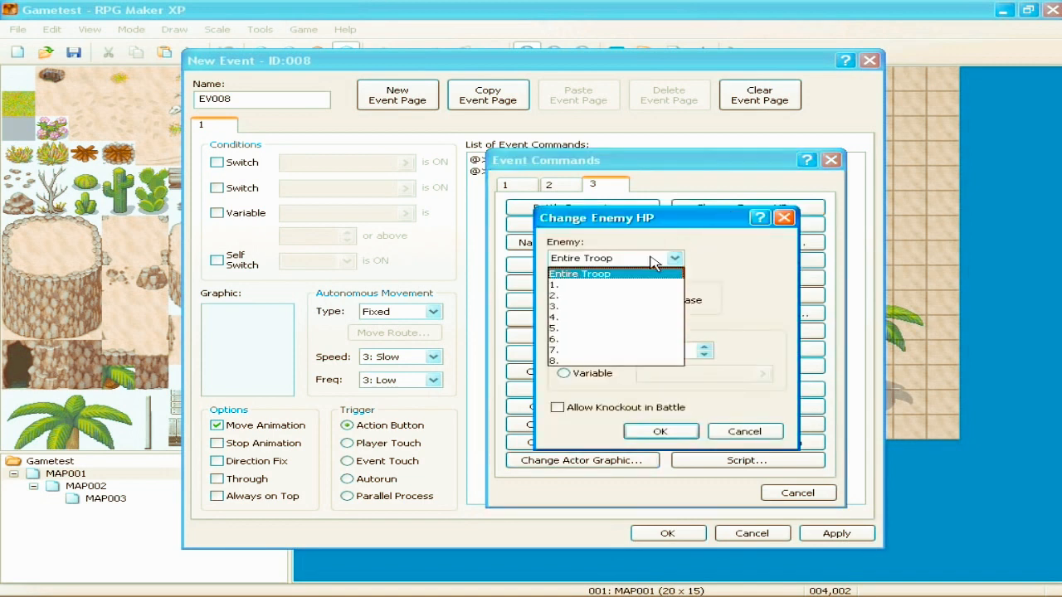
{"action": "mouse_move", "coordinate": [672, 278]}
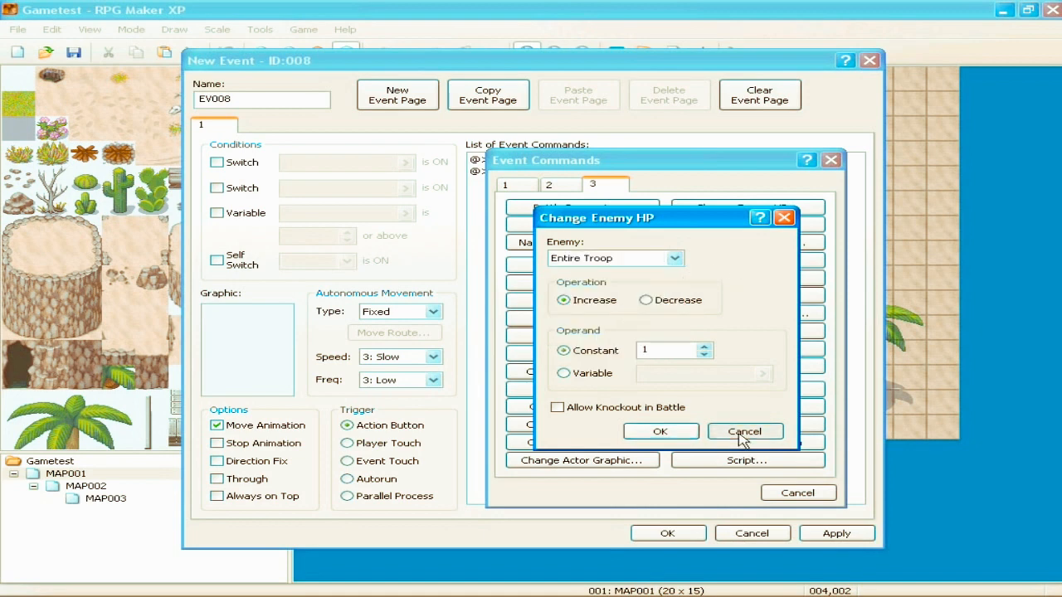
{"action": "left_click", "coordinate": [743, 431]}
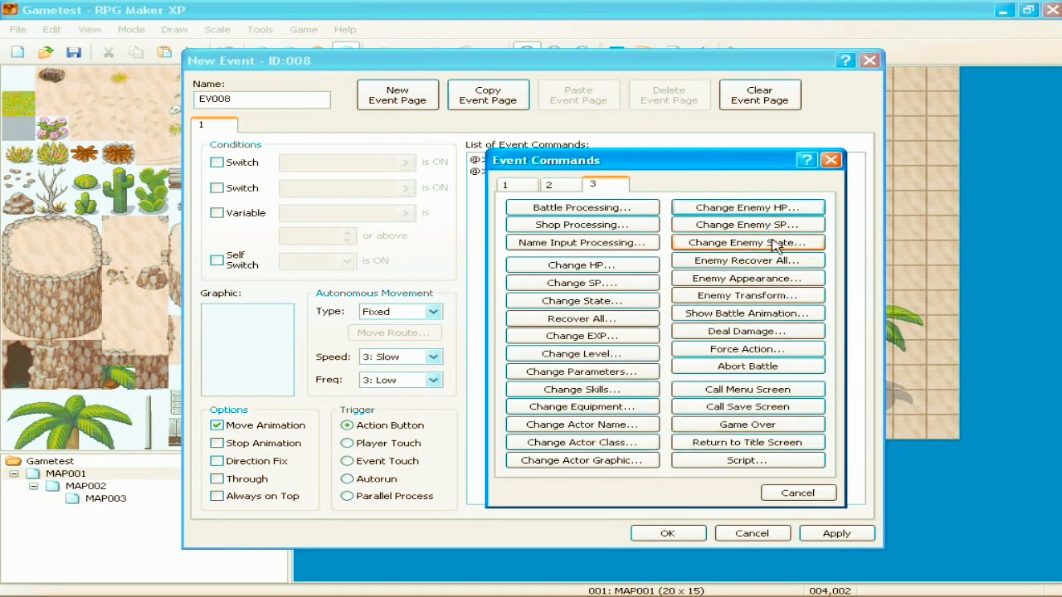
{"action": "mouse_move", "coordinate": [747, 278]}
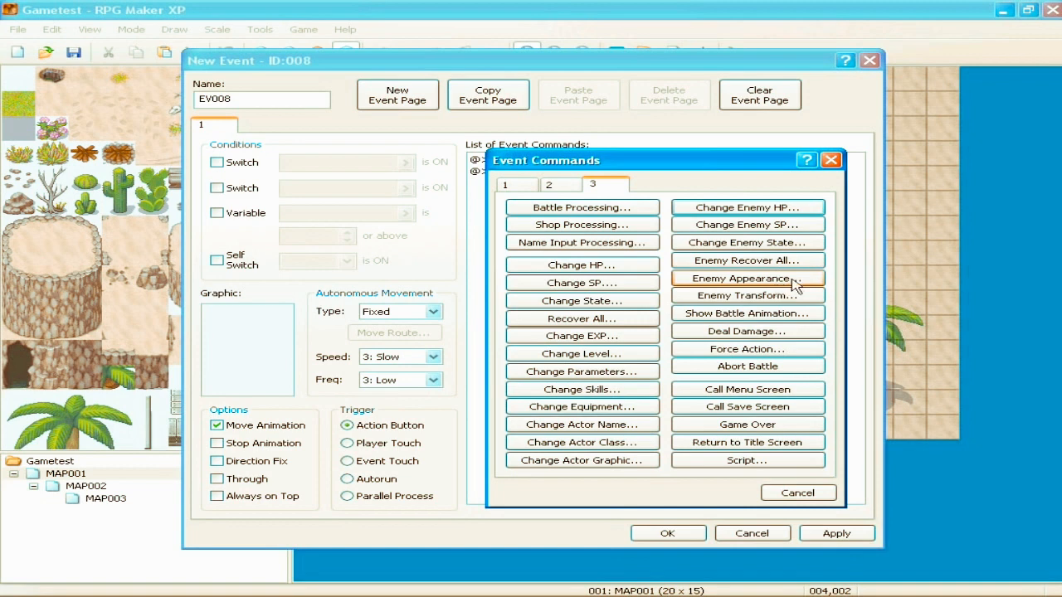
{"action": "mouse_move", "coordinate": [784, 295]}
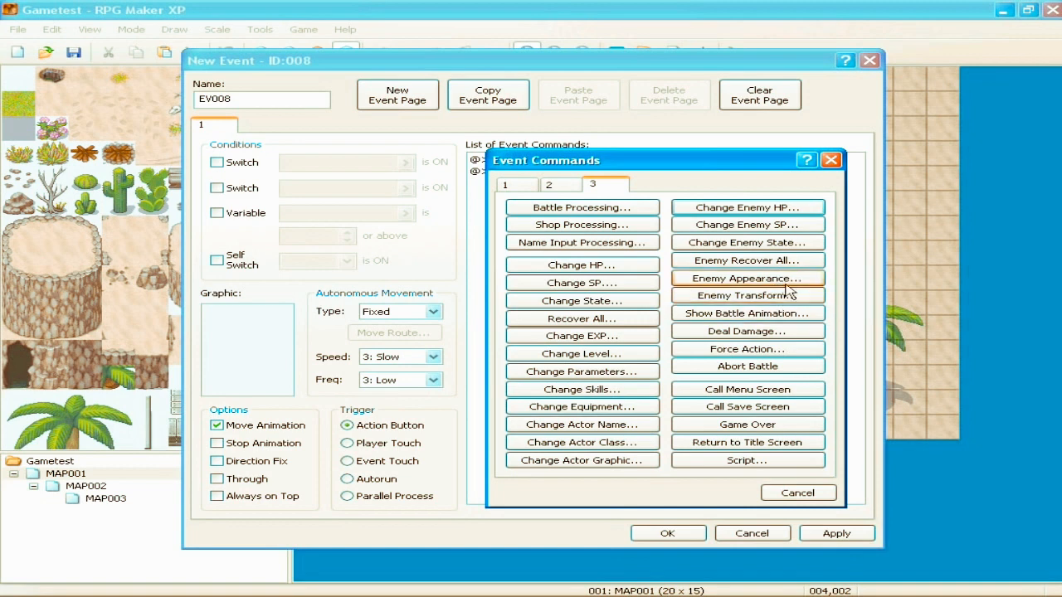
{"action": "mouse_move", "coordinate": [747, 331]}
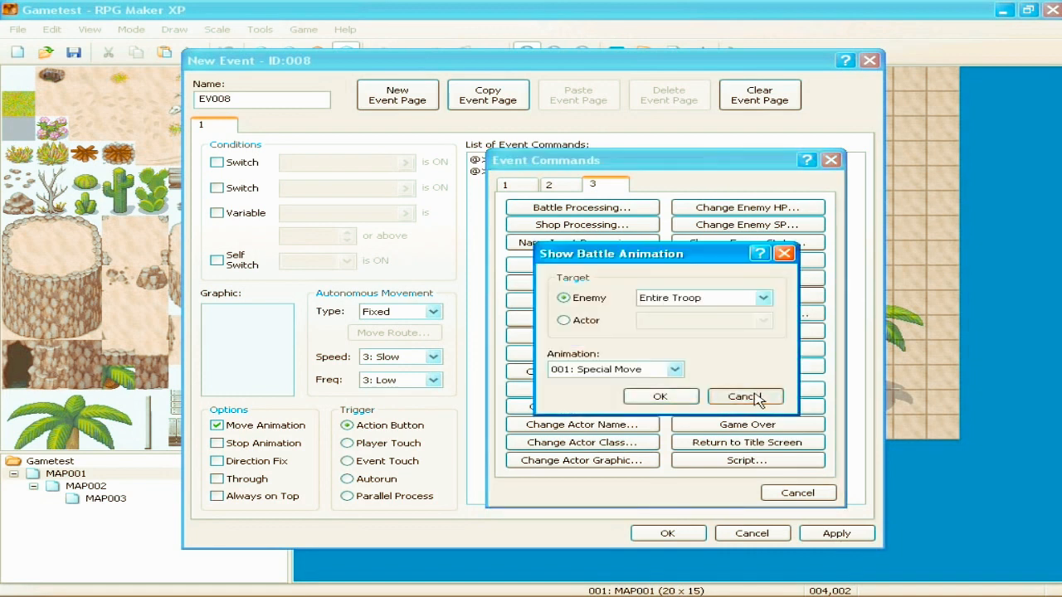
Step: Cancel Show Battle Animation, reopen and cancel it, then reopen it again
{"action": "left_click", "coordinate": [741, 397]}
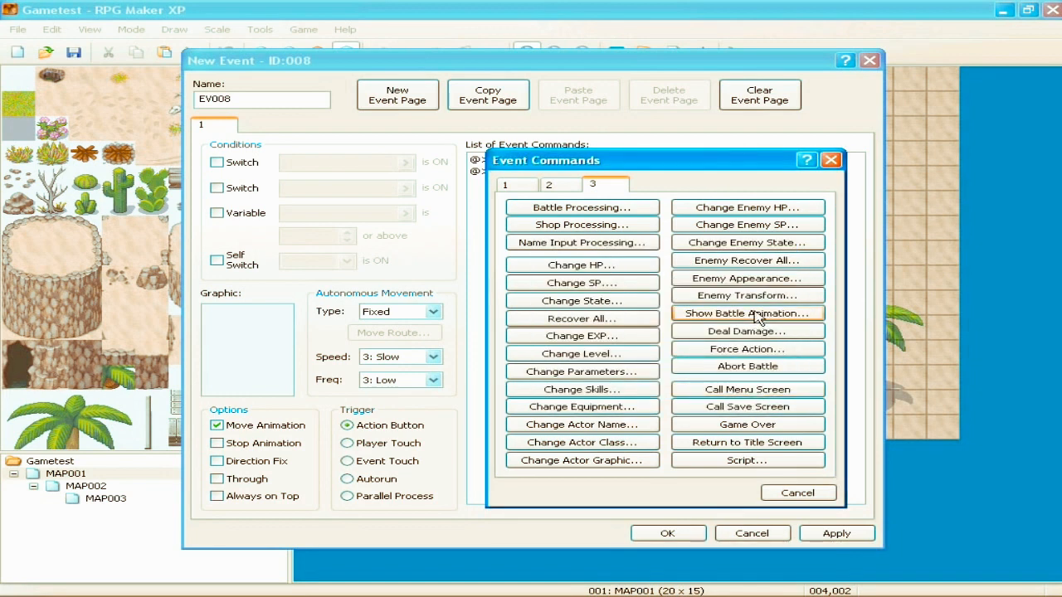
{"action": "left_click", "coordinate": [747, 313]}
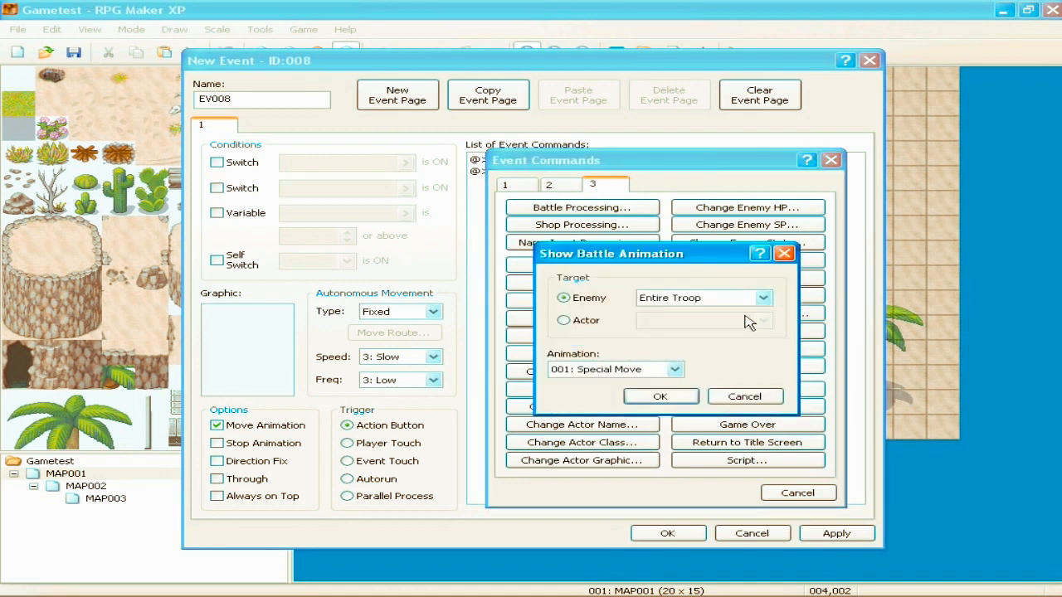
{"action": "mouse_move", "coordinate": [745, 396]}
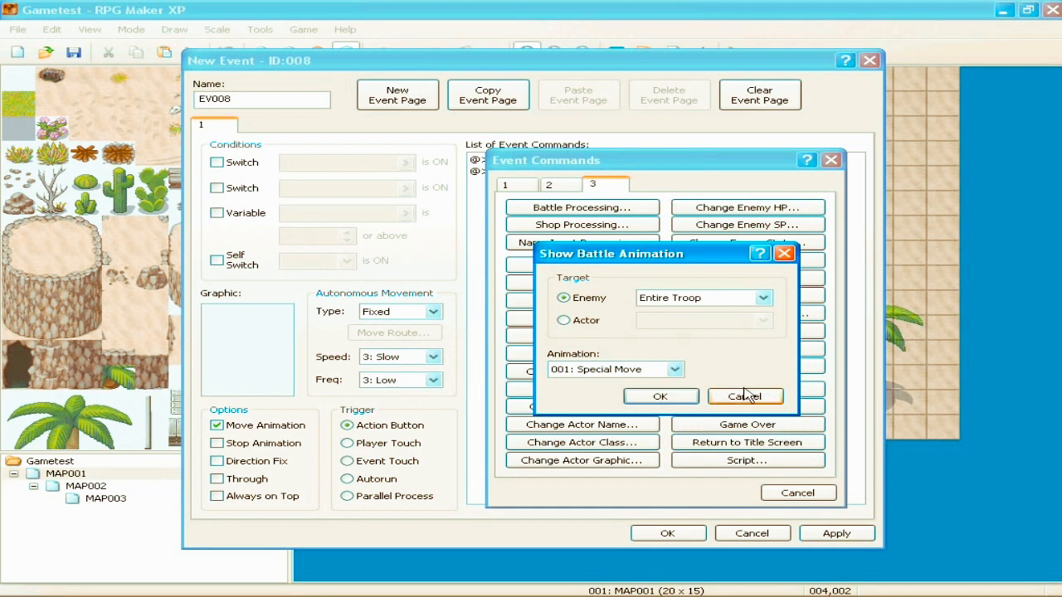
{"action": "left_click", "coordinate": [745, 396]}
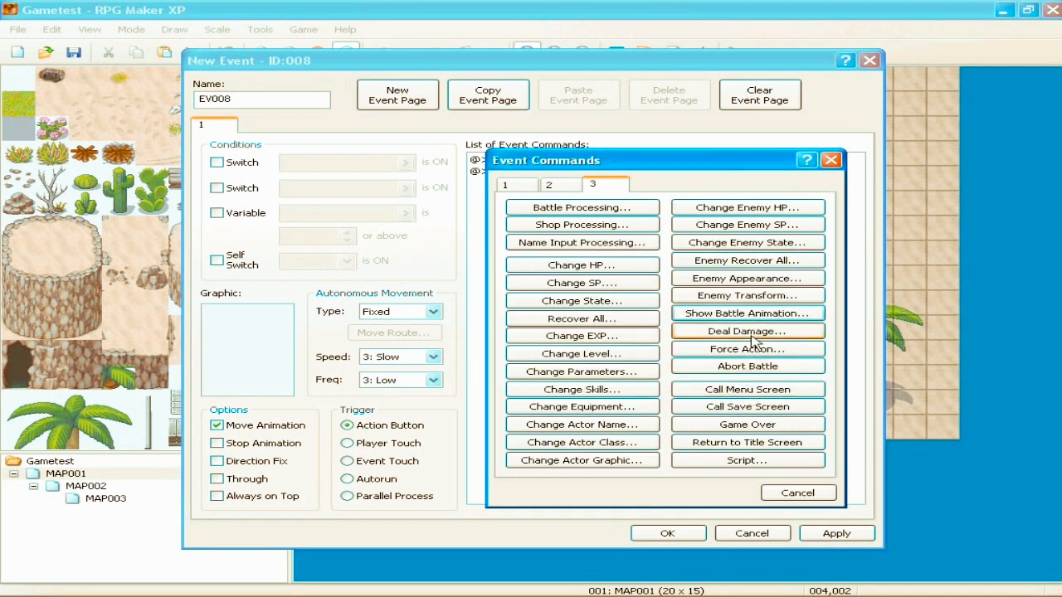
{"action": "mouse_move", "coordinate": [746, 313]}
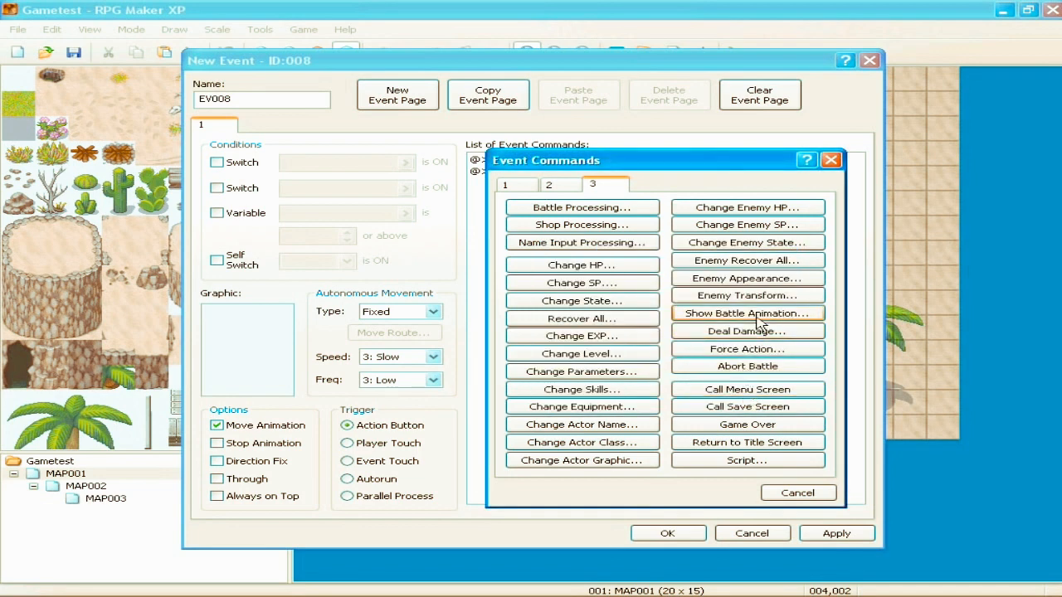
{"action": "left_click", "coordinate": [746, 313]}
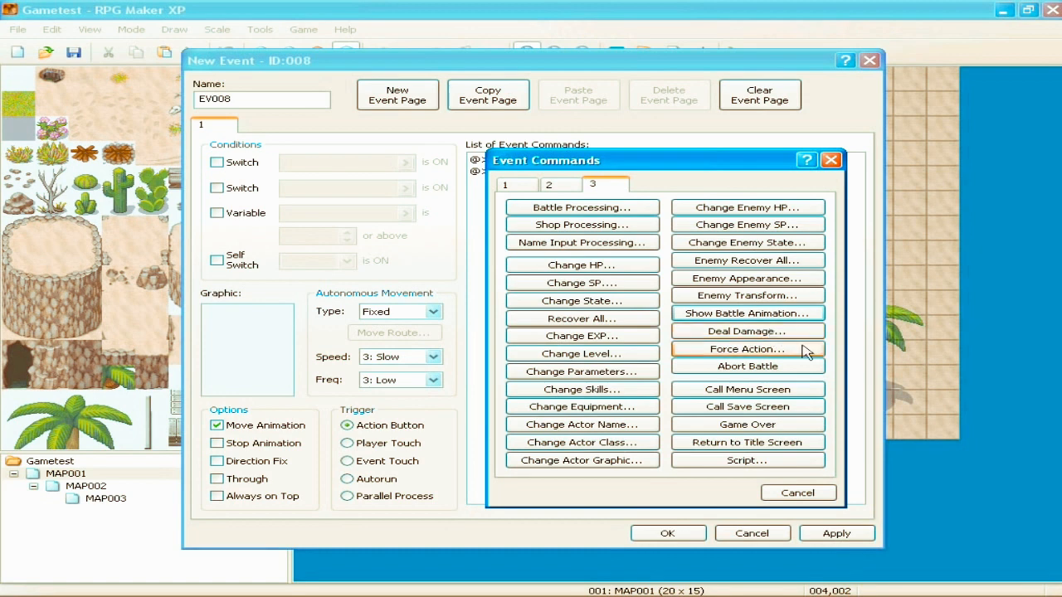
{"action": "left_click", "coordinate": [747, 331]}
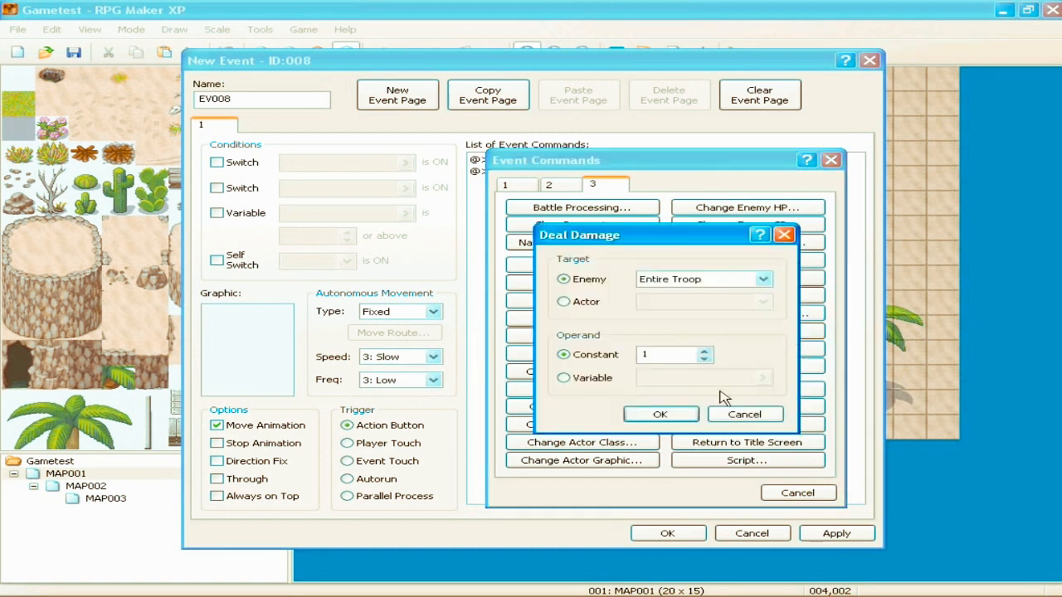
{"action": "left_click", "coordinate": [563, 302]}
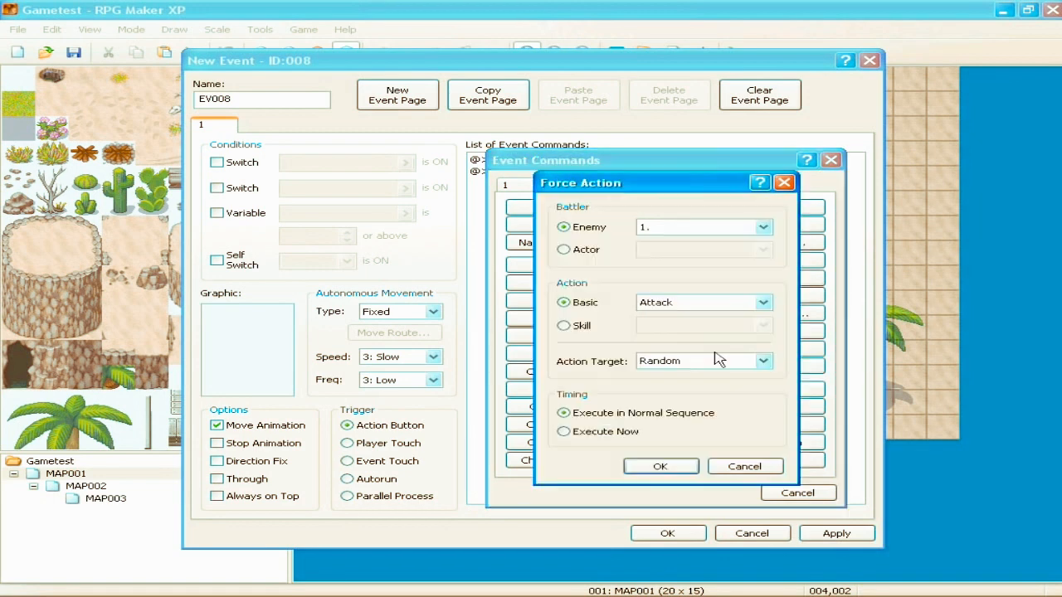
{"action": "mouse_move", "coordinate": [576, 300]}
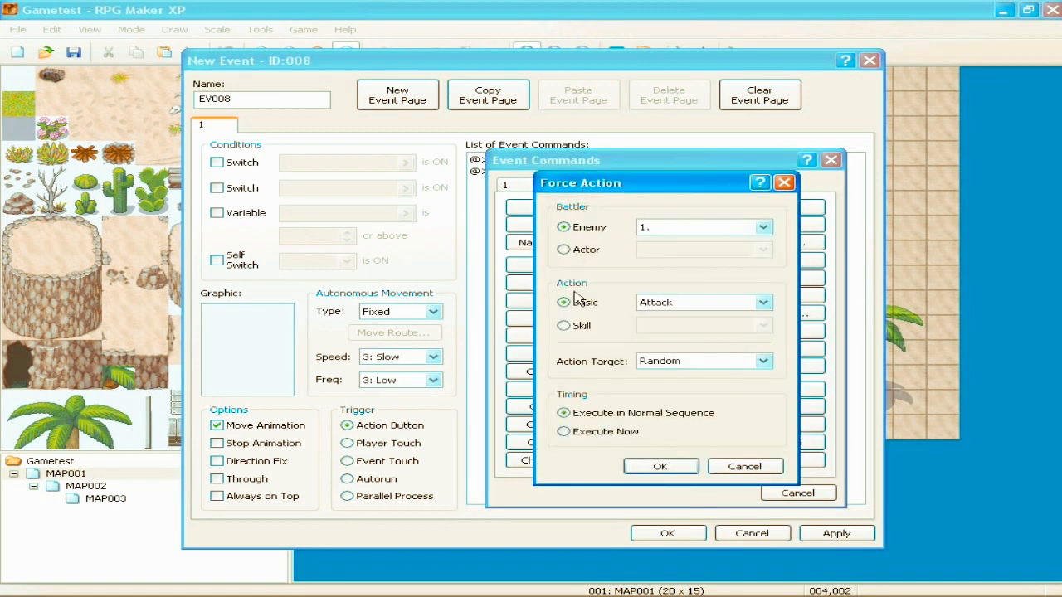
{"action": "left_click", "coordinate": [743, 465]}
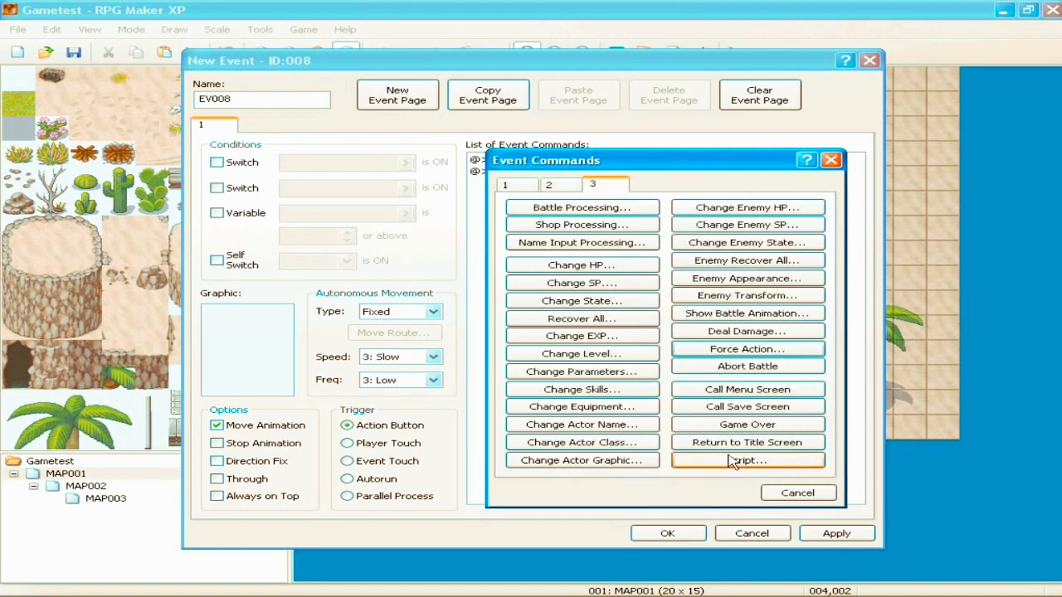
{"action": "mouse_move", "coordinate": [856, 372]}
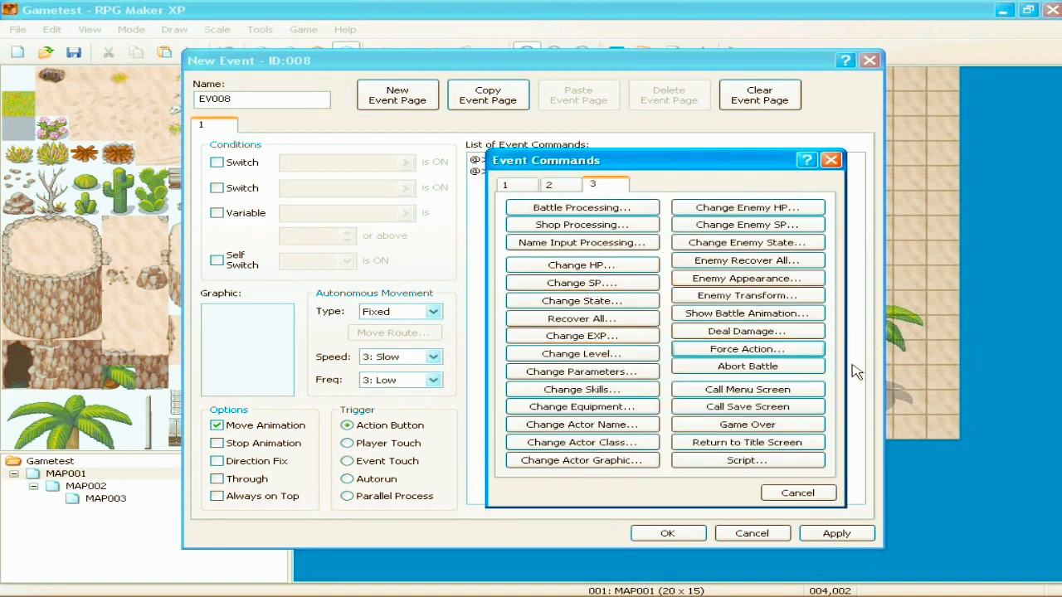
{"action": "mouse_move", "coordinate": [747, 366]}
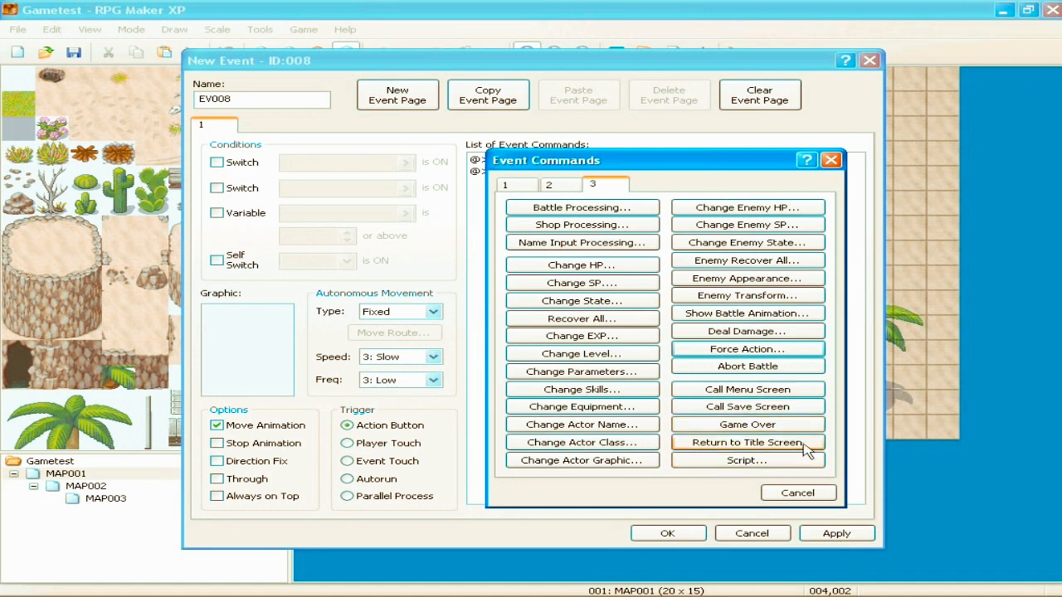
{"action": "mouse_move", "coordinate": [803, 470]}
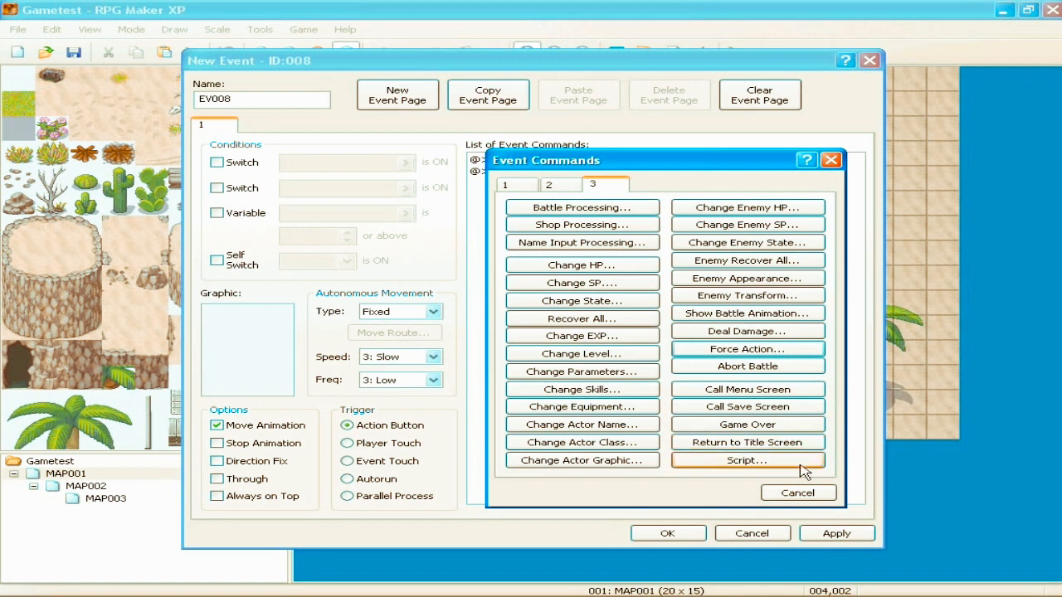
Step: Open and cancel the Script dialog, then close the Event Commands chooser
{"action": "left_click", "coordinate": [746, 461]}
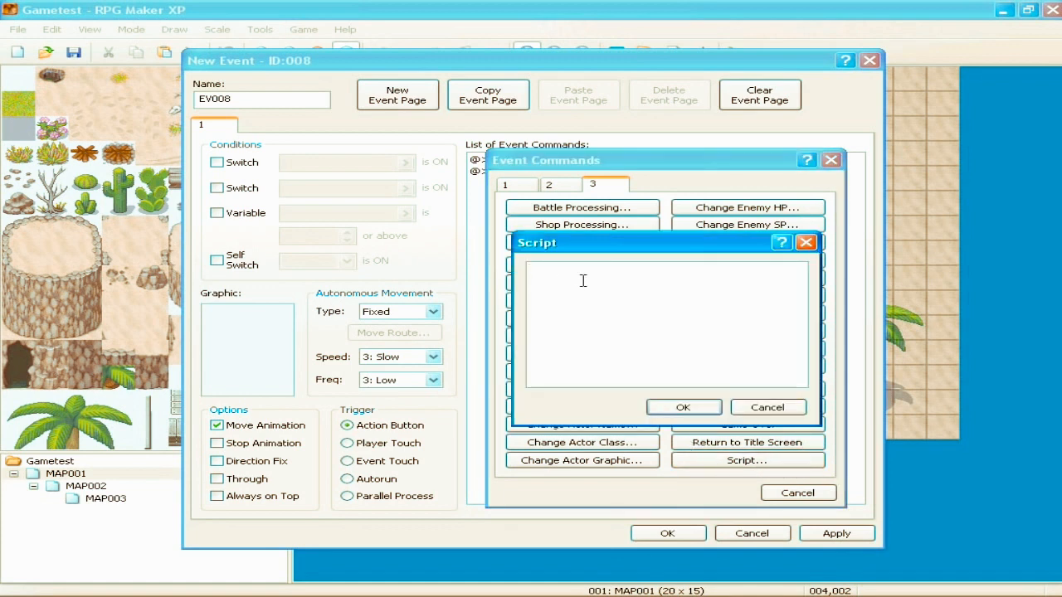
{"action": "left_click", "coordinate": [767, 407]}
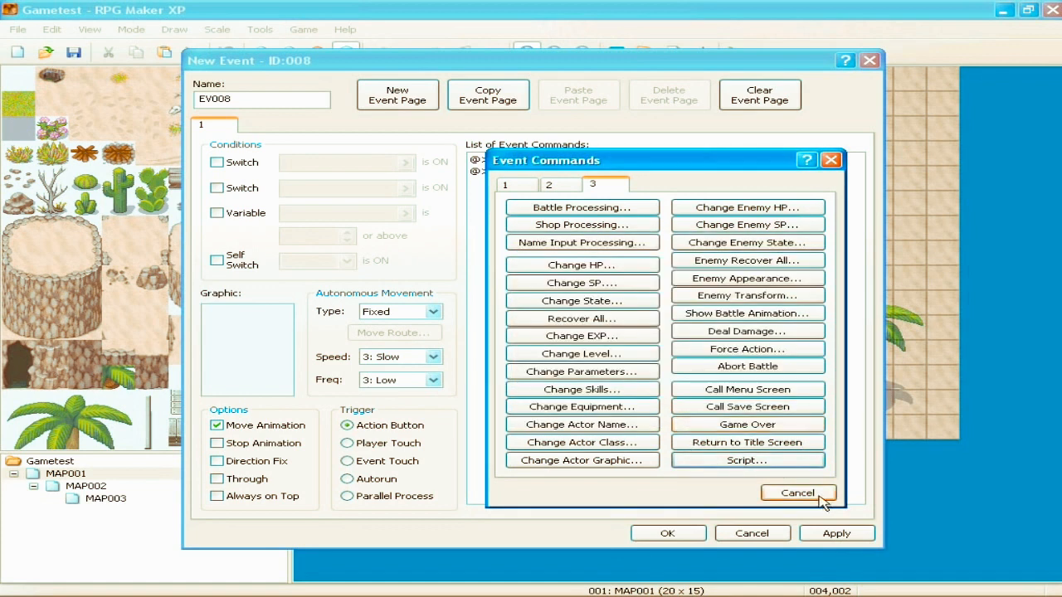
{"action": "left_click", "coordinate": [797, 493]}
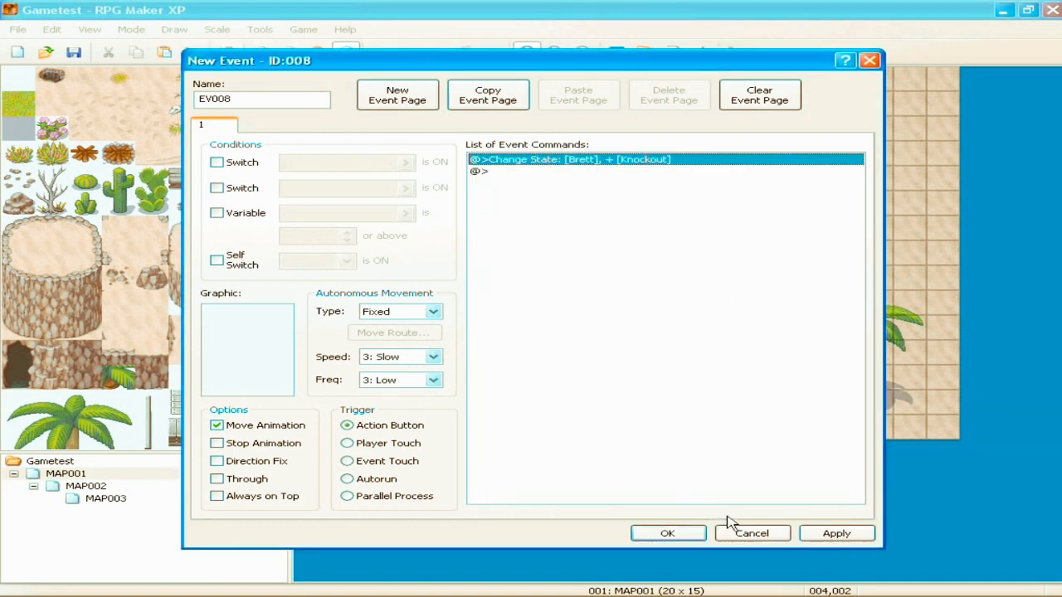
Step: Close the New Event window and stop the CamStudio recording
{"action": "left_click", "coordinate": [668, 533]}
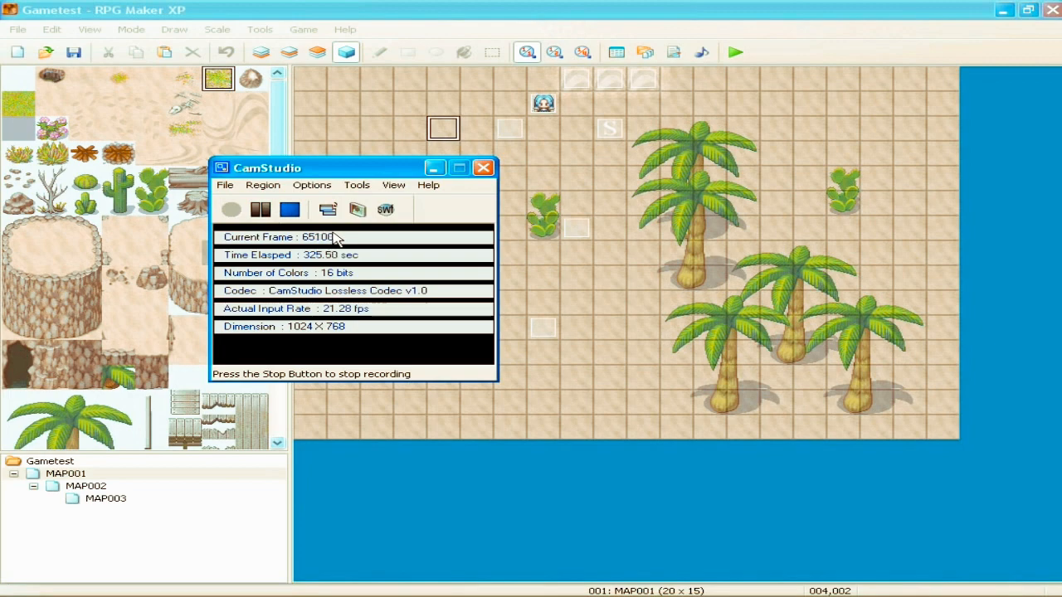
{"action": "left_click", "coordinate": [259, 209]}
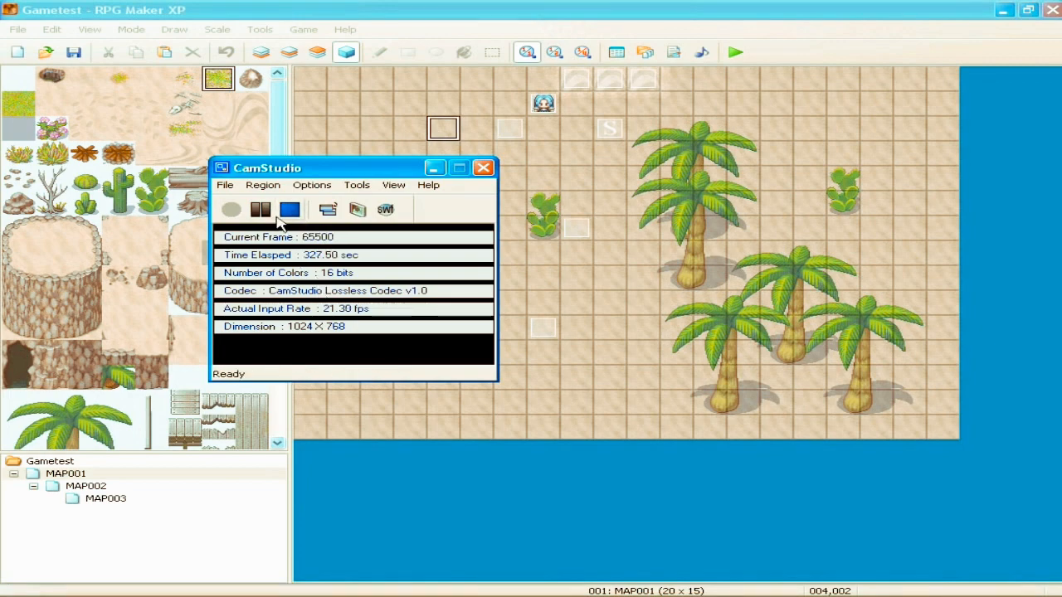